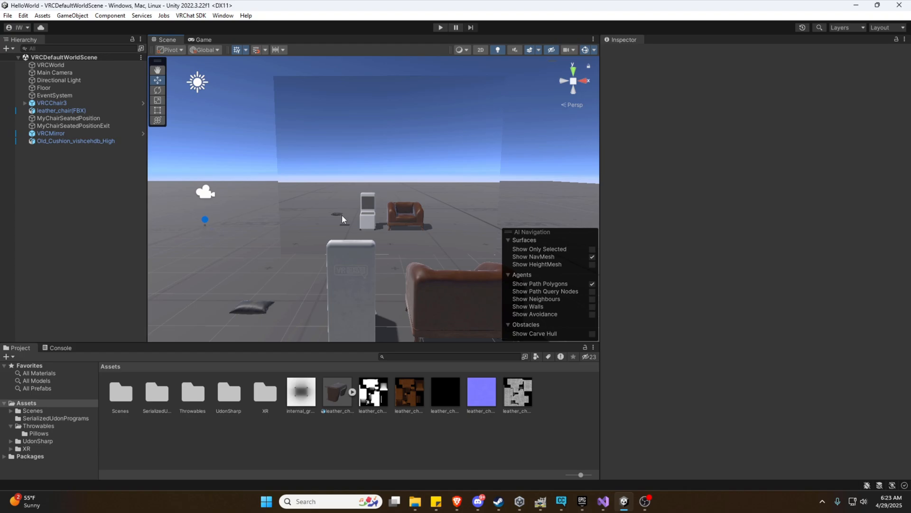
mouse_move(333, 223)
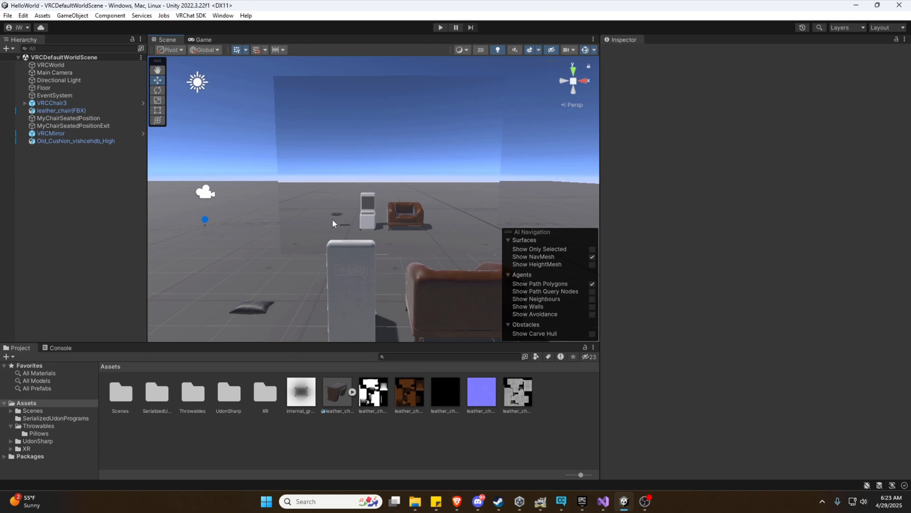
mouse_move(39, 390)
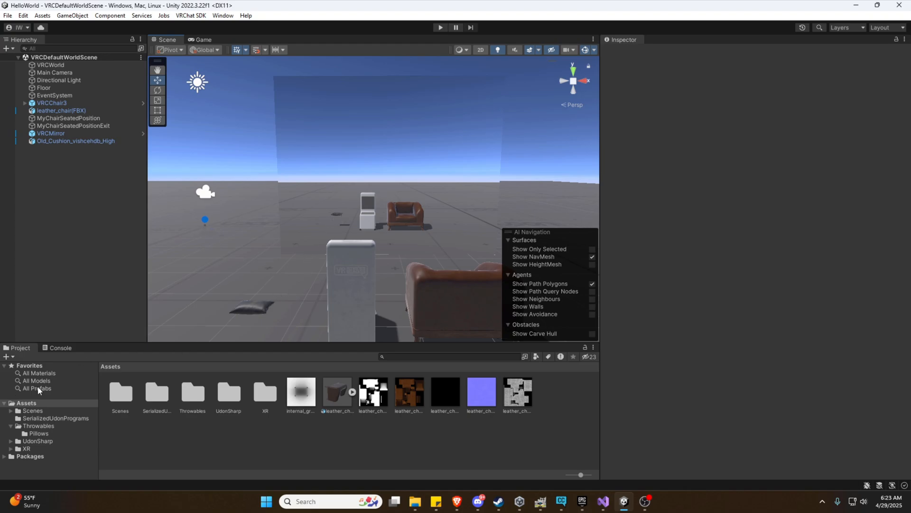
- Place the VRC_button_A_matte prefab from All Prefabs into the scene beside the chairs
left_click(37, 388)
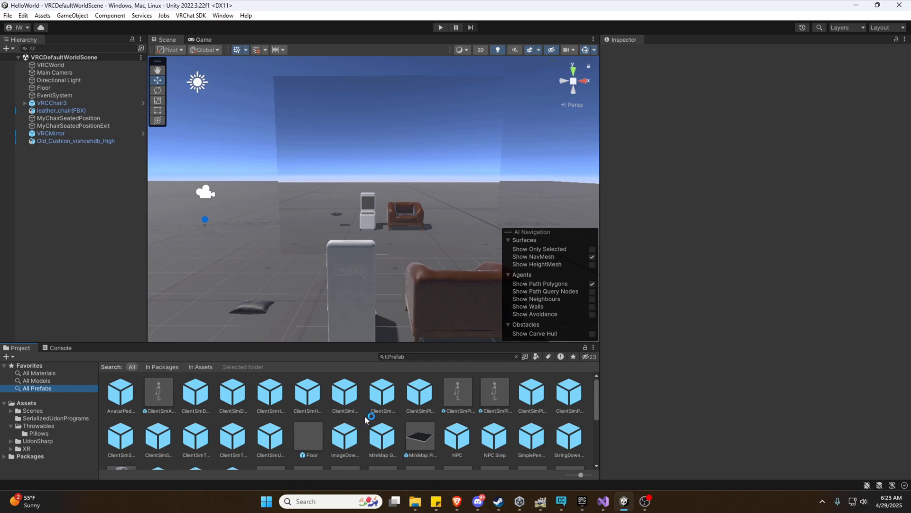
scroll("down", 3)
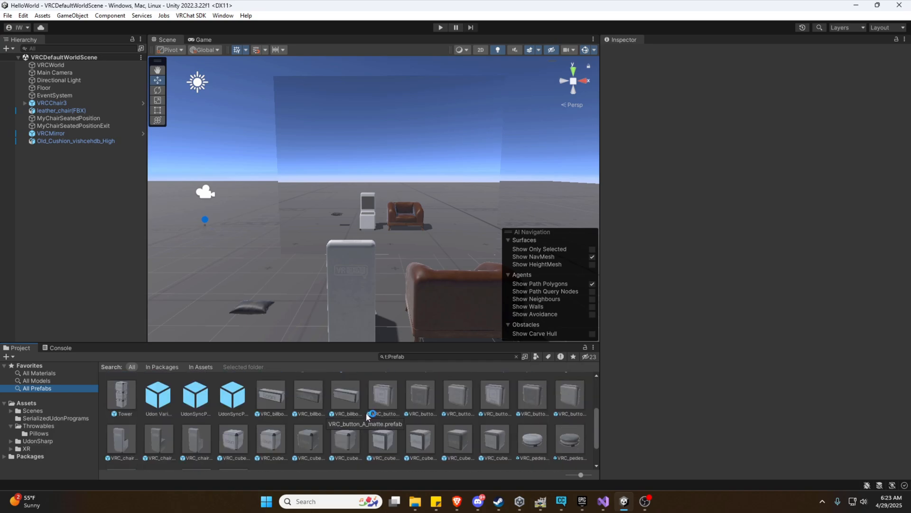
mouse_move(457, 391)
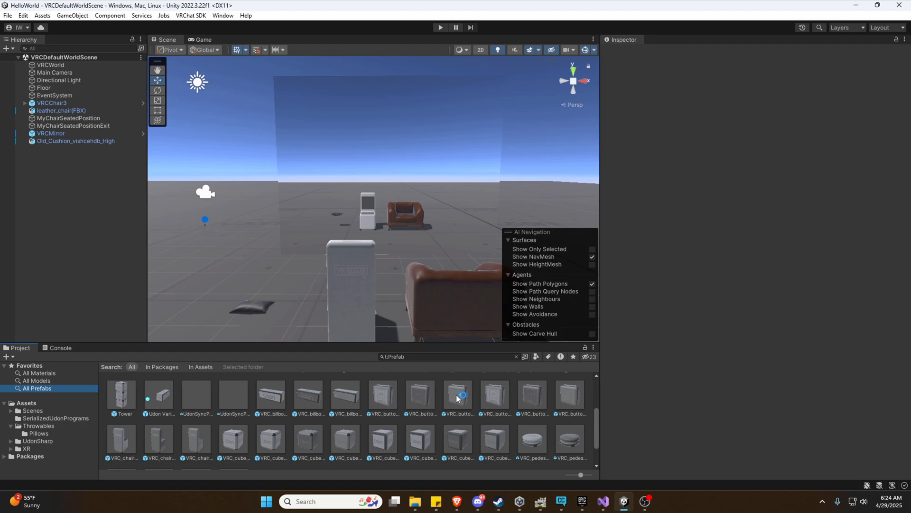
left_click(382, 399)
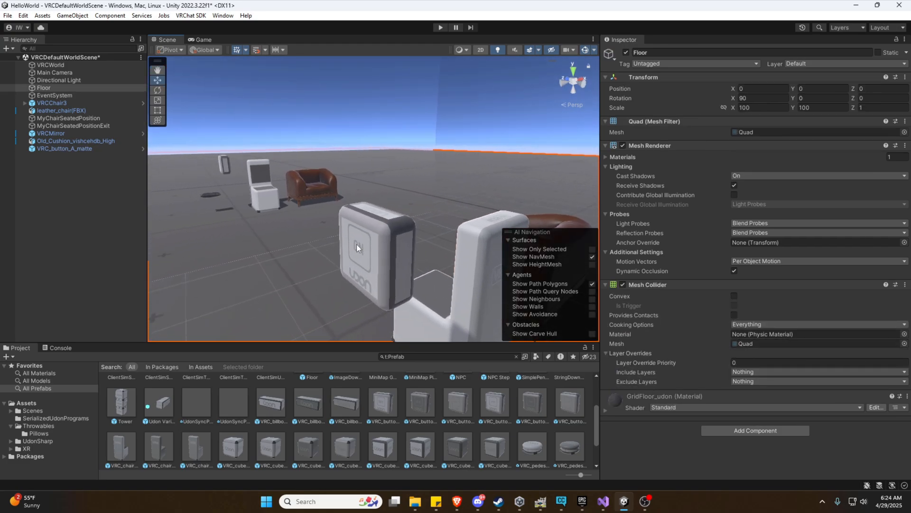
- Add an Interact Toggle component to VRC_button_A_matte, remove it, then add it again
left_click(64, 148)
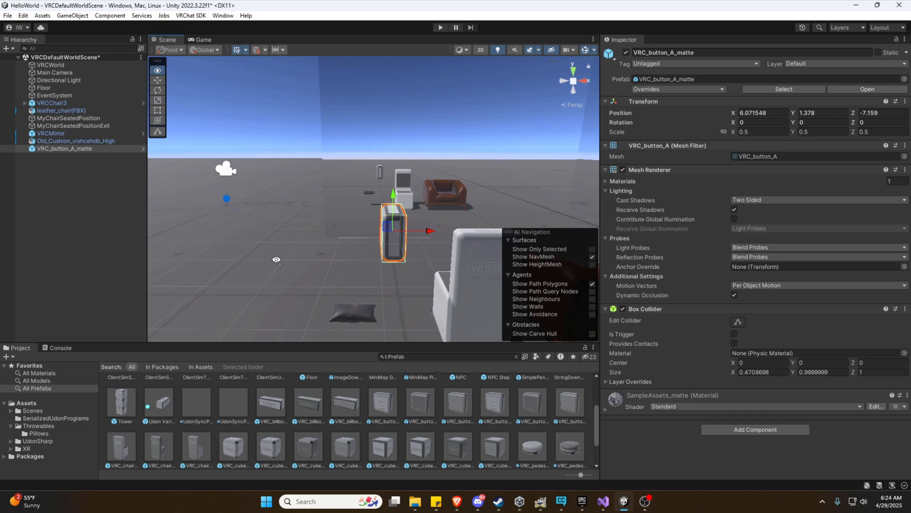
mouse_move(277, 264)
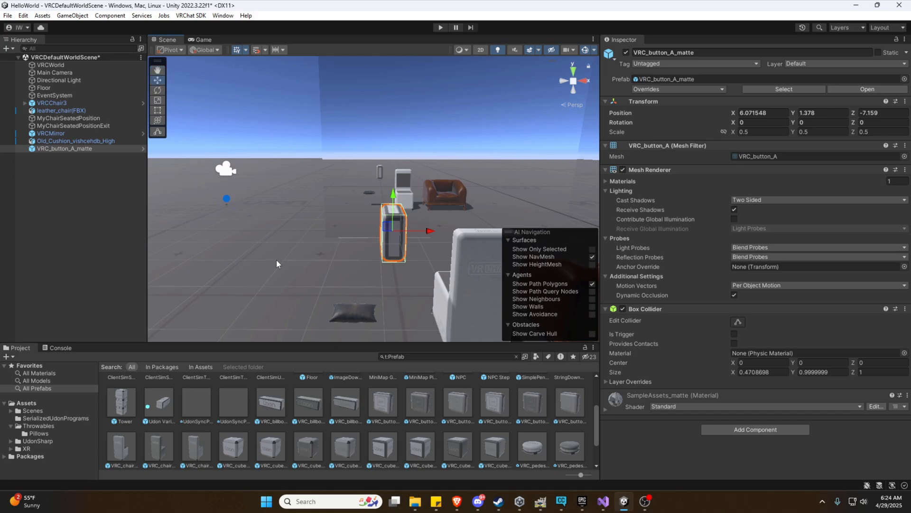
mouse_move(725, 429)
type("toggle")
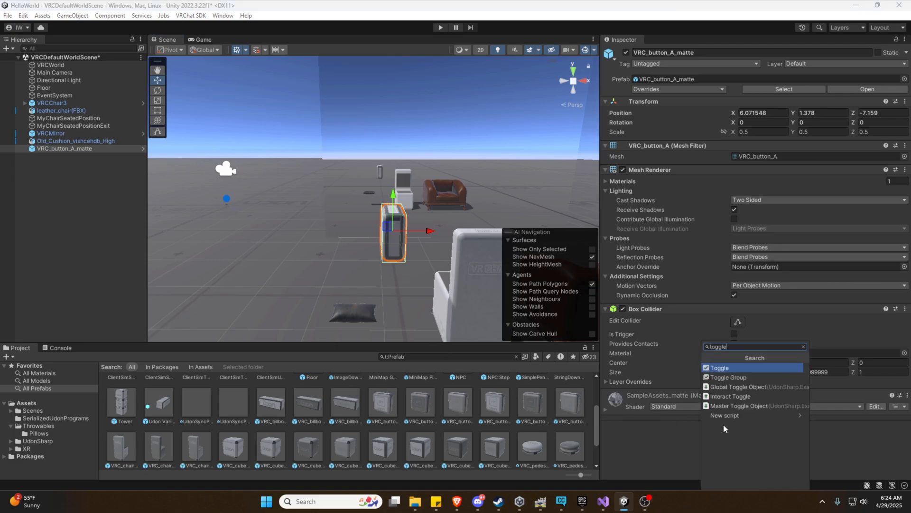
mouse_move(730, 399)
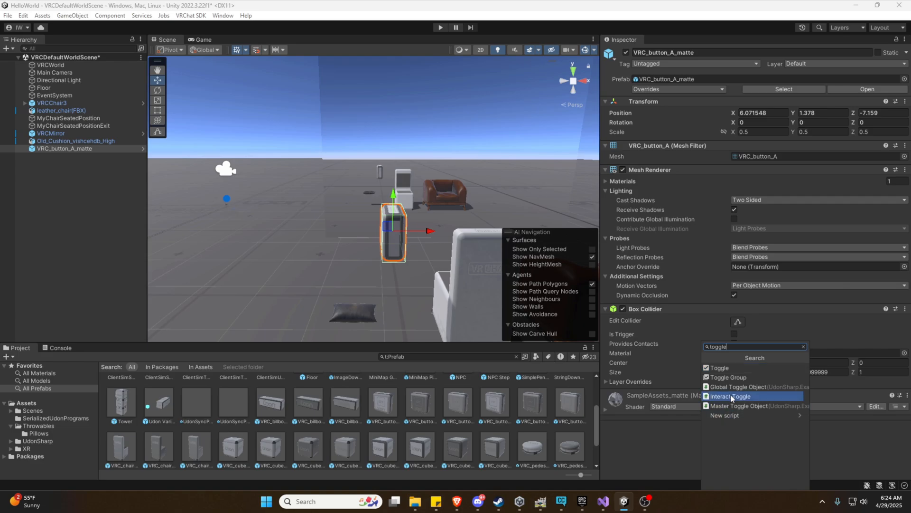
left_click(729, 396)
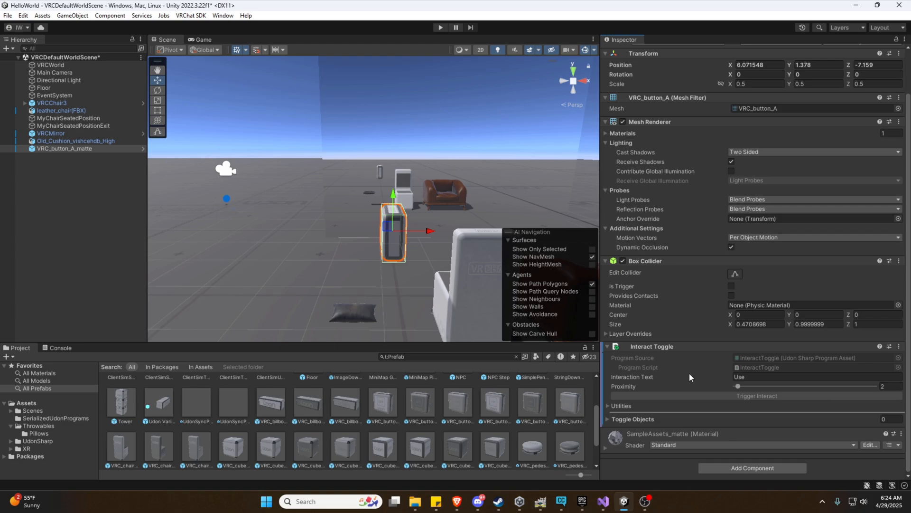
mouse_move(673, 386)
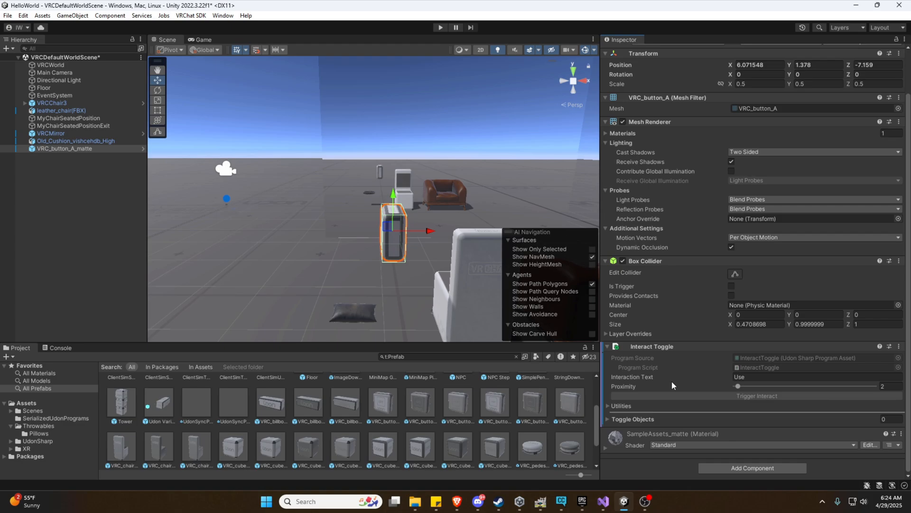
mouse_move(662, 401)
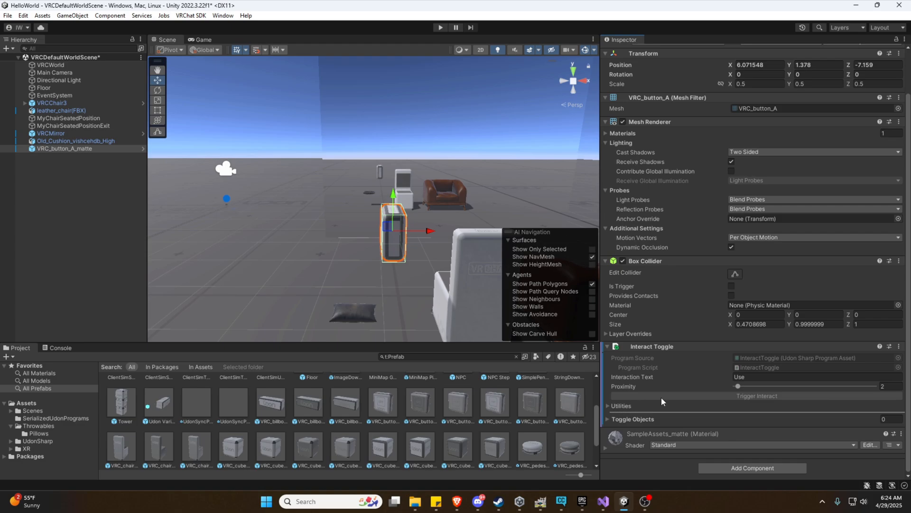
mouse_move(707, 416)
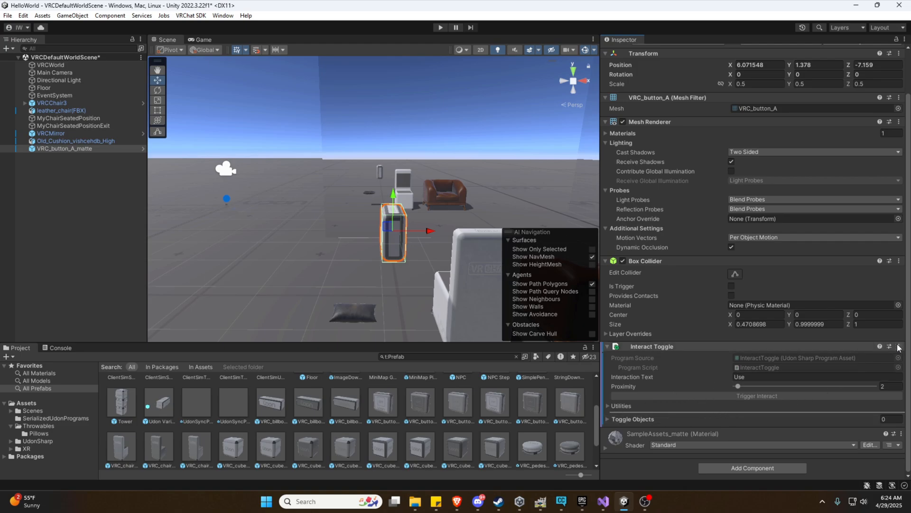
left_click(898, 346)
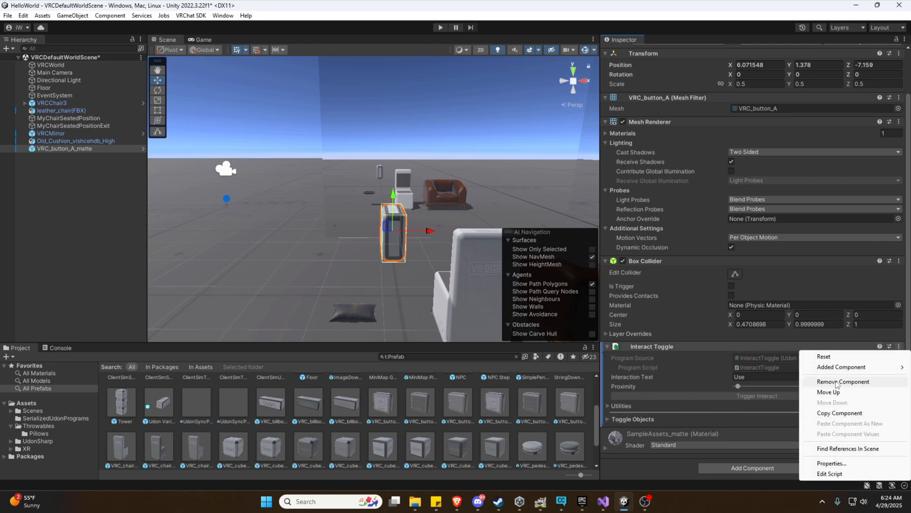
left_click(843, 381)
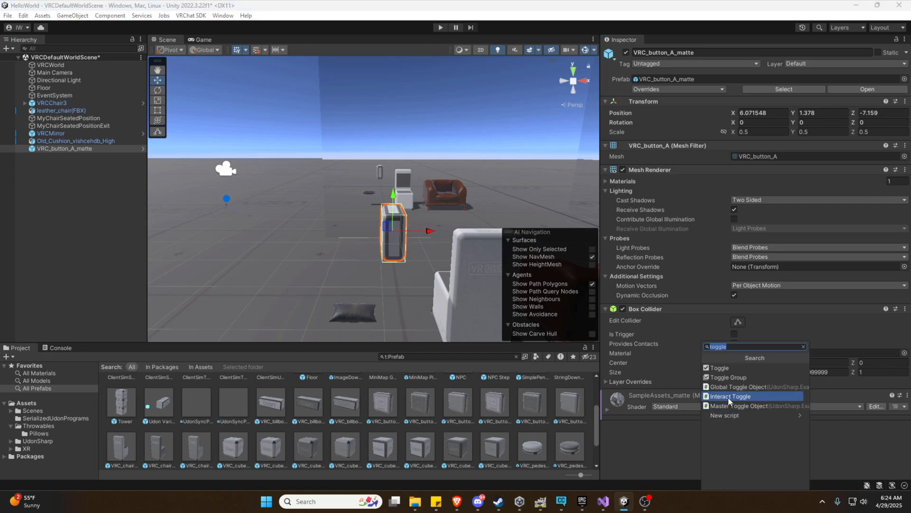
left_click(731, 396)
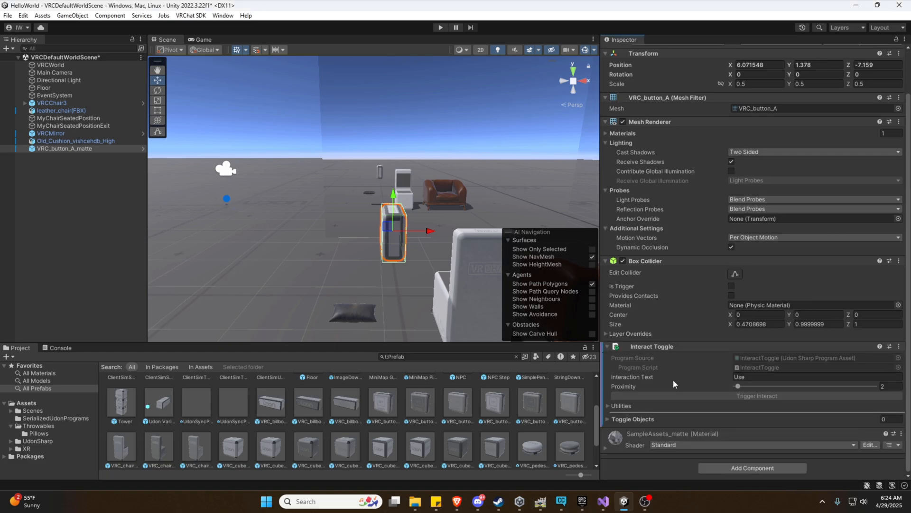
mouse_move(749, 391)
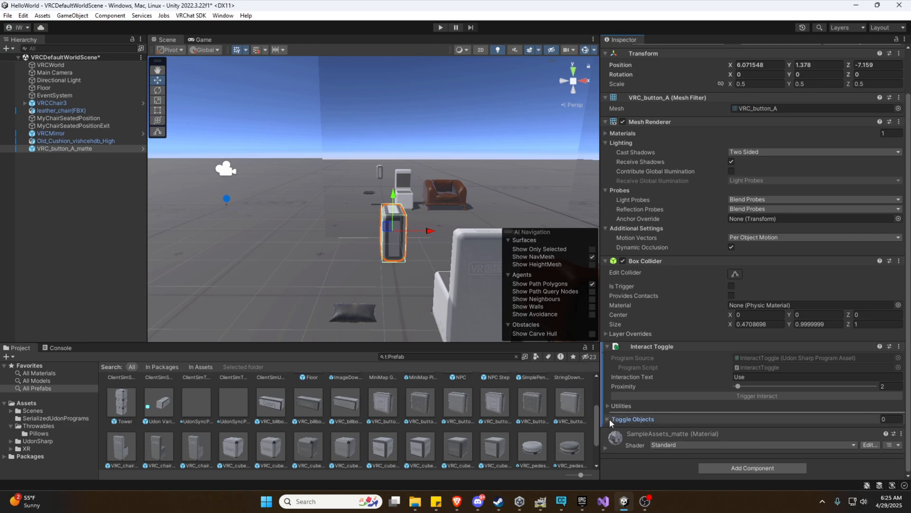
- Expand the button's Toggle Objects list to one unassigned entry and reselect the button
left_click(632, 419)
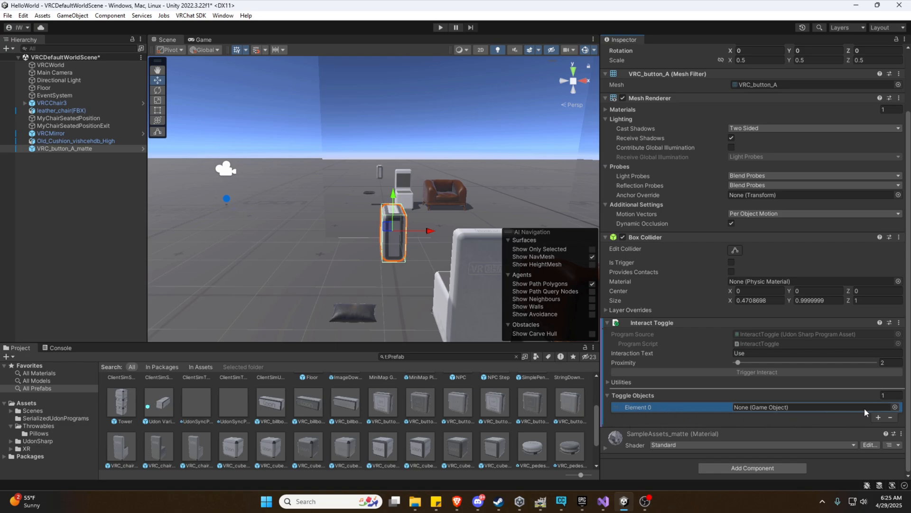
mouse_move(758, 426)
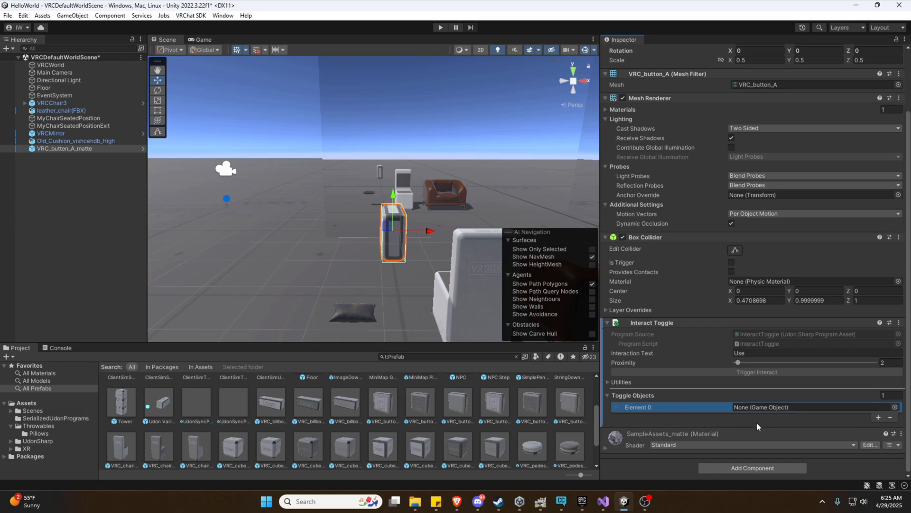
mouse_move(634, 410)
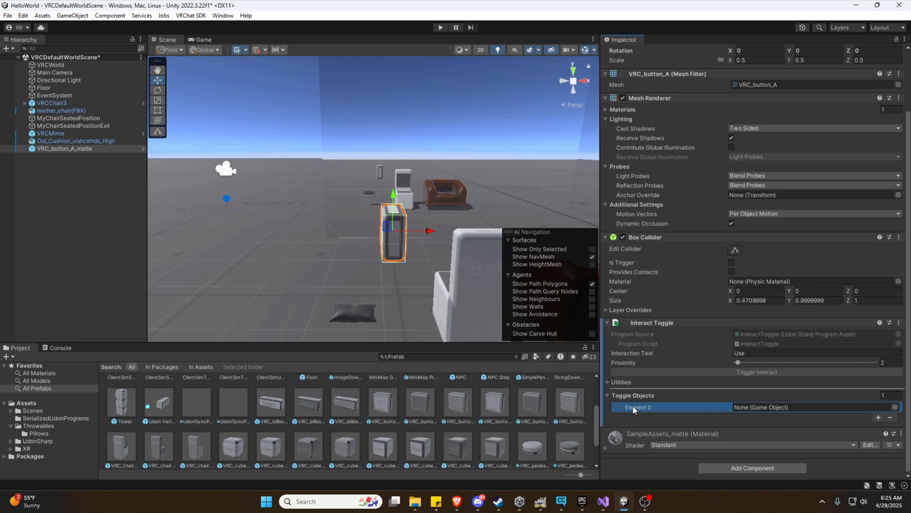
mouse_move(643, 415)
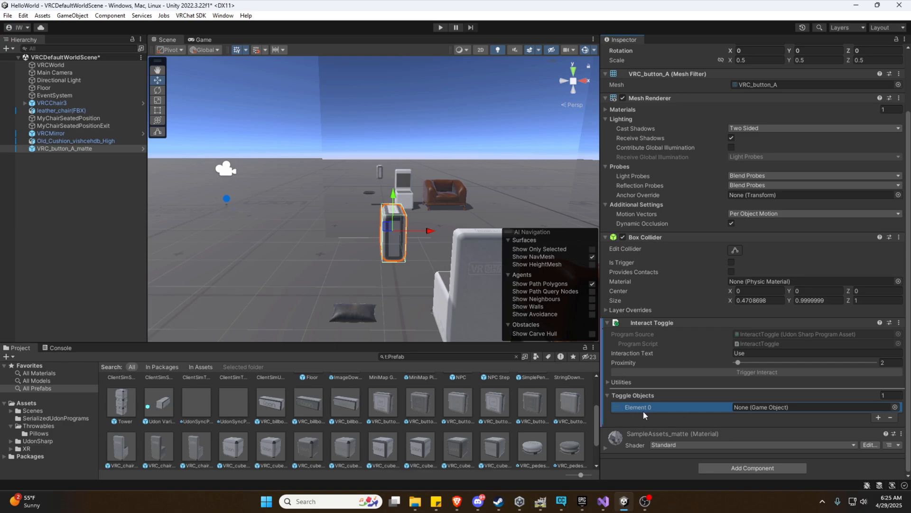
mouse_move(355, 181)
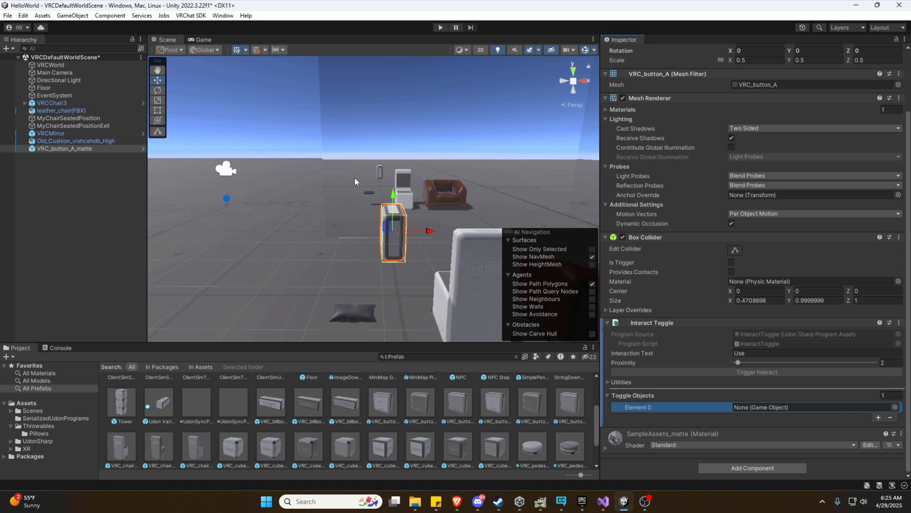
mouse_move(357, 156)
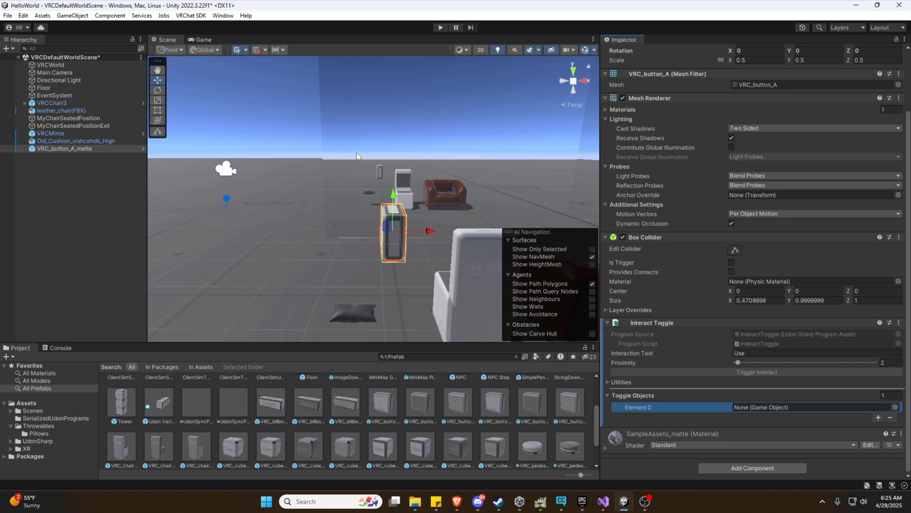
left_click(51, 133)
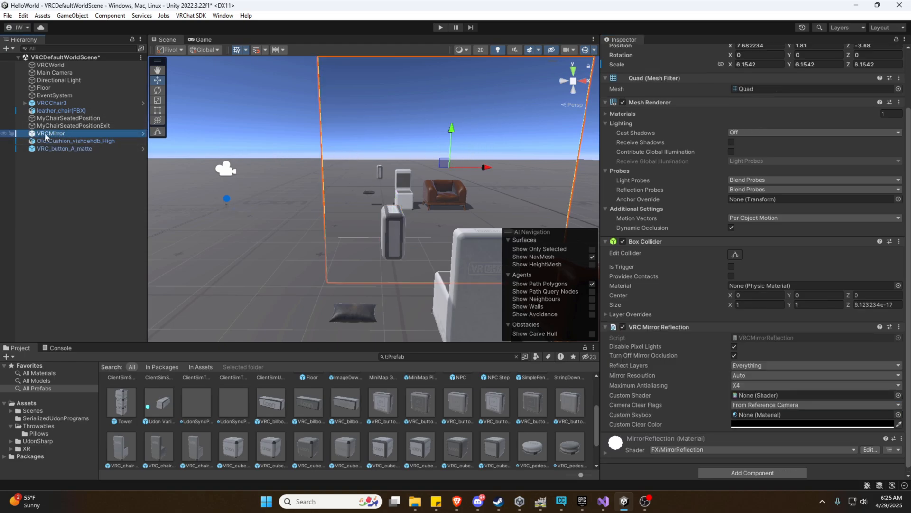
left_click(64, 148)
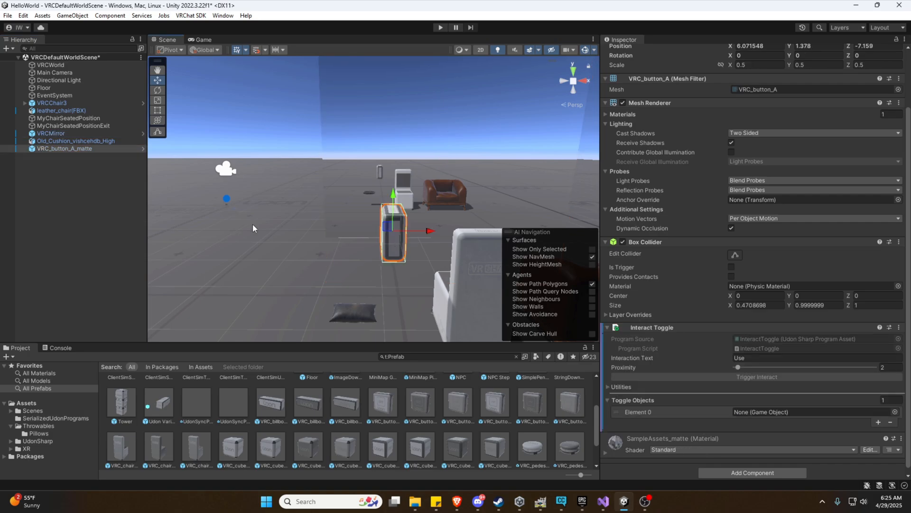
mouse_move(170, 215)
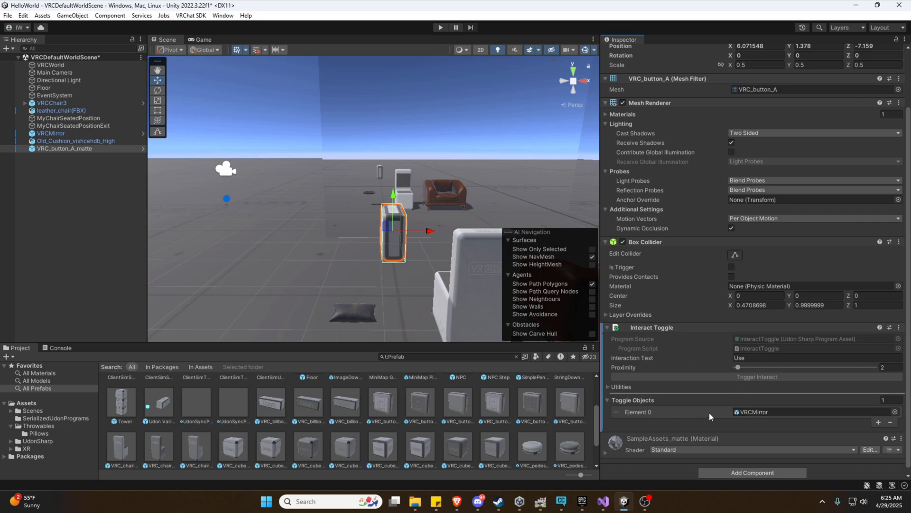
mouse_move(440, 240)
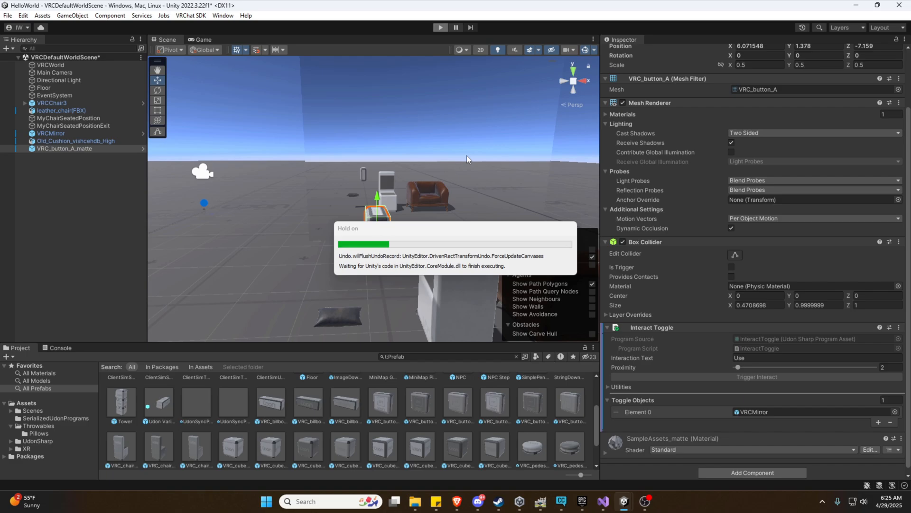
- Enter play mode and accept the VRChat Client Simulator notice
left_click(440, 28)
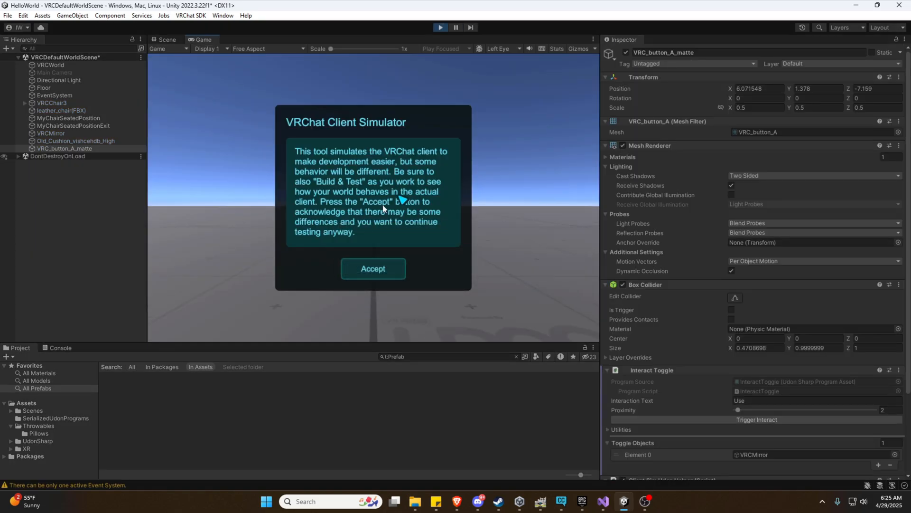
left_click(372, 268)
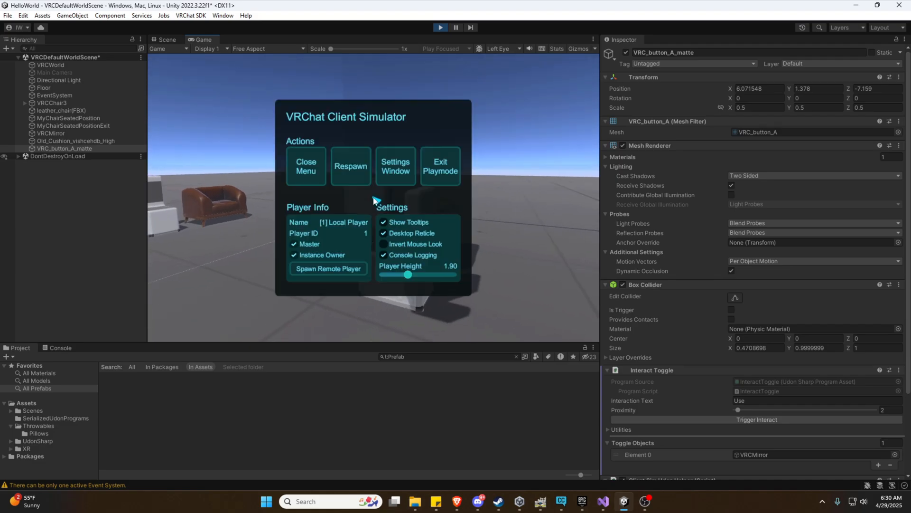
- Exit play mode from the Client Simulator menu
left_click(440, 28)
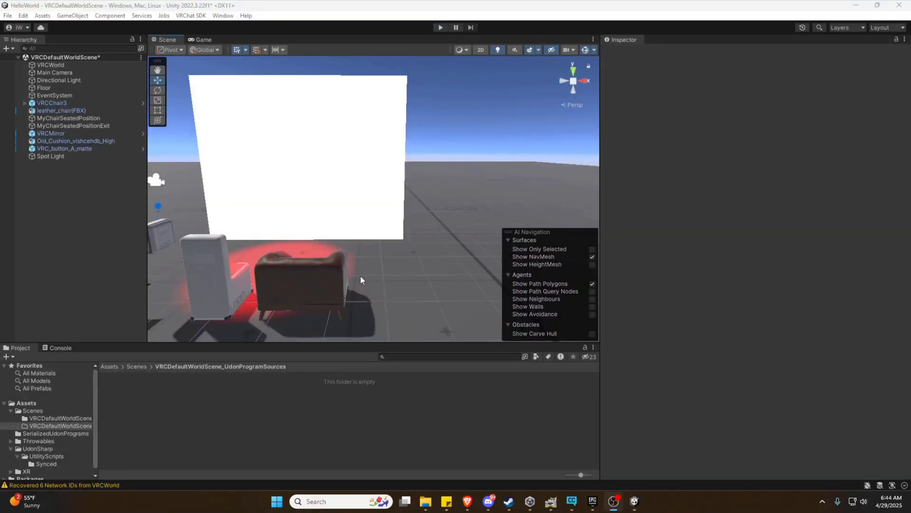
mouse_move(51, 370)
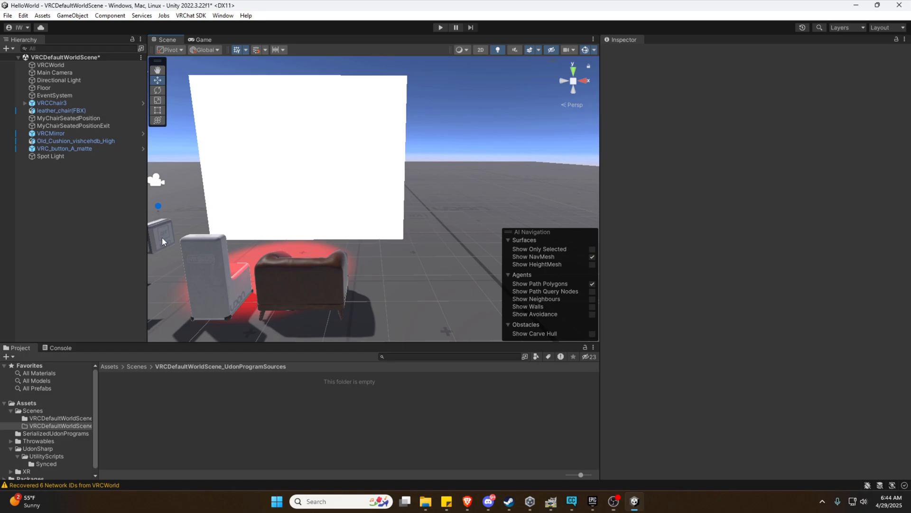
- Duplicate the button as VRC_button_A_matte (1) and remove its copied Interact Toggle
left_click(68, 156)
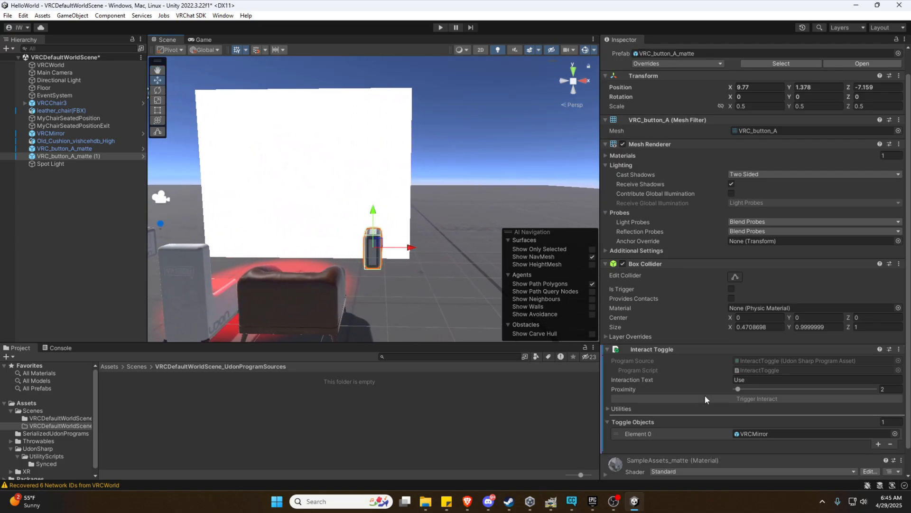
left_click(890, 349)
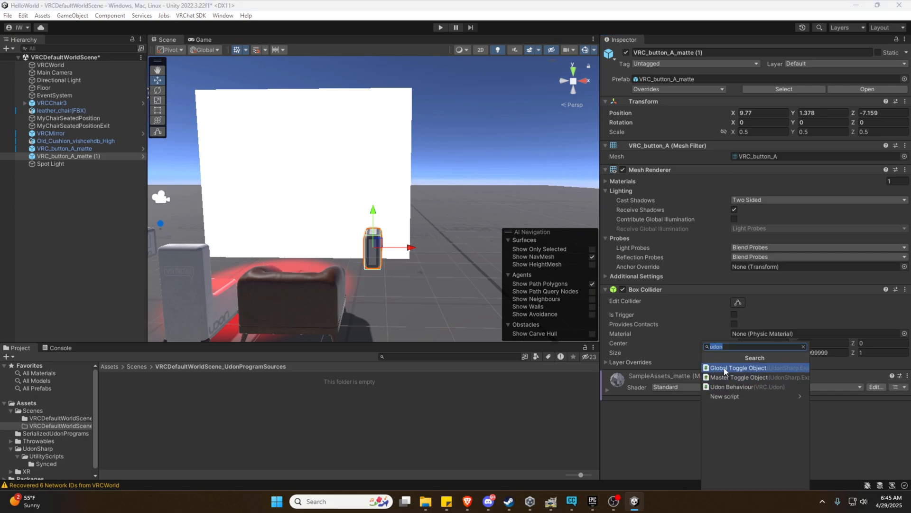
mouse_move(727, 376)
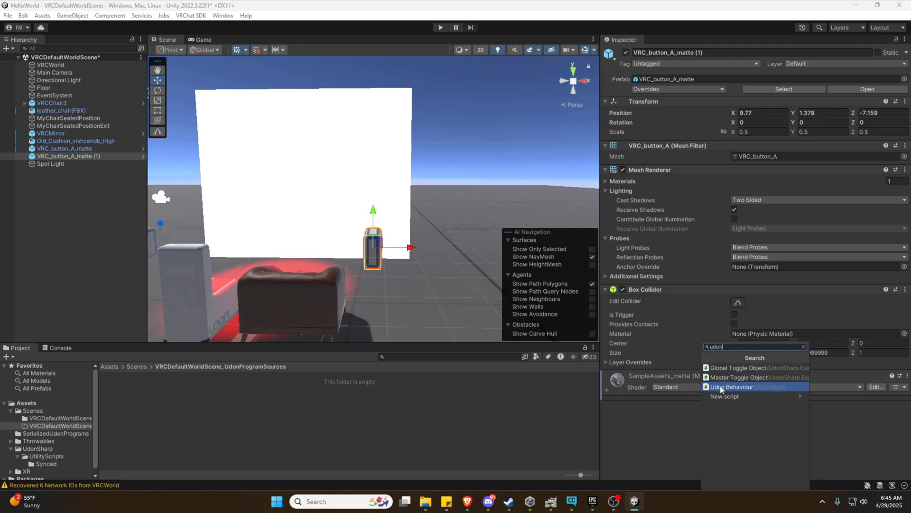
- Add an Udon Behaviour to VRC_button_A_matte (1), leaving its program source unassigned
left_click(734, 386)
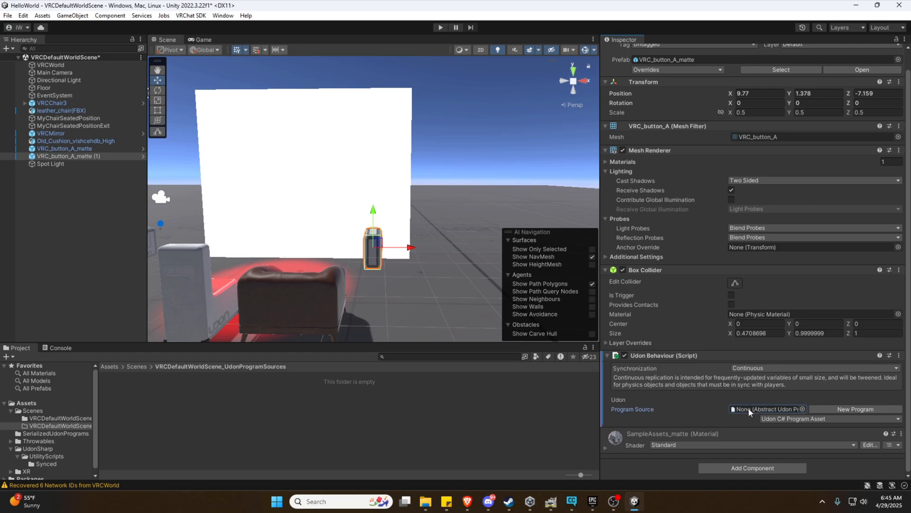
left_click(767, 409)
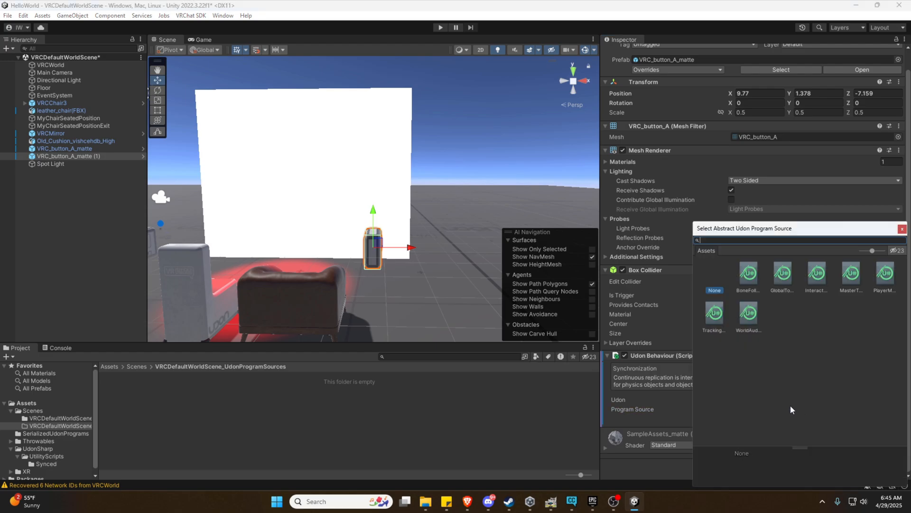
left_click(901, 228)
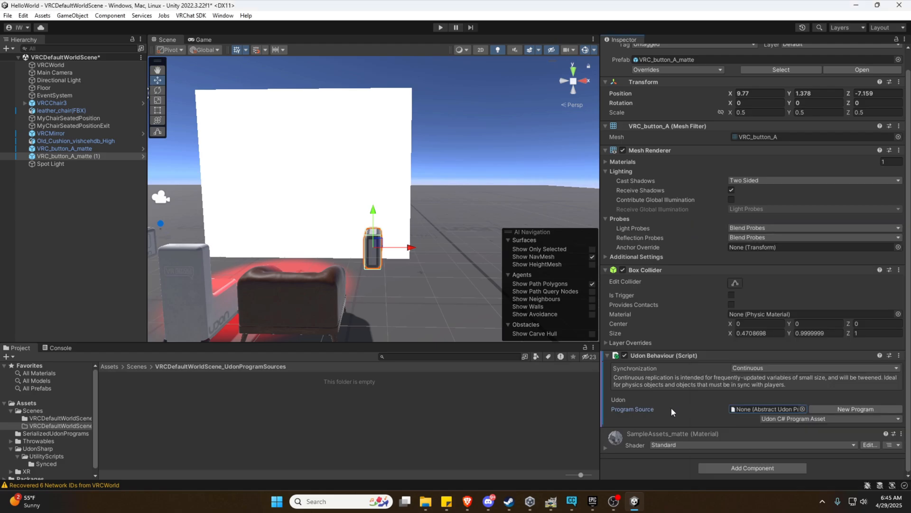
mouse_move(782, 419)
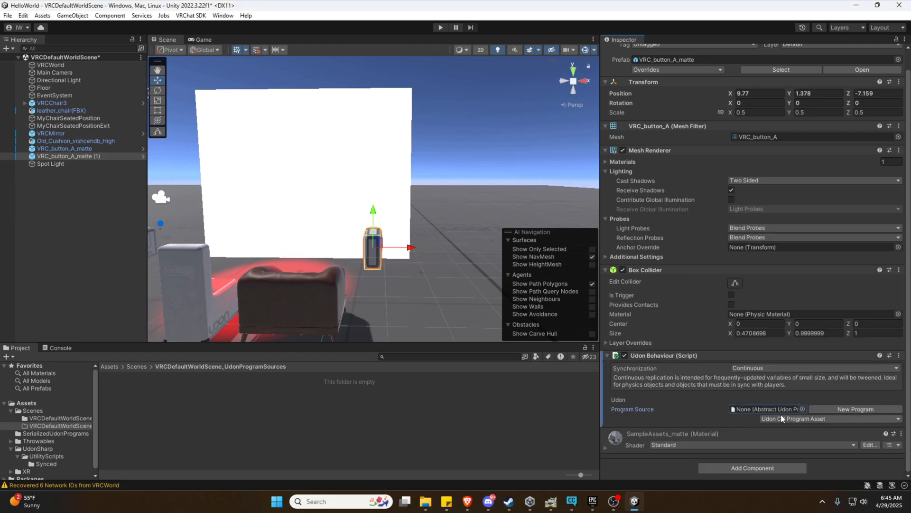
mouse_move(684, 413)
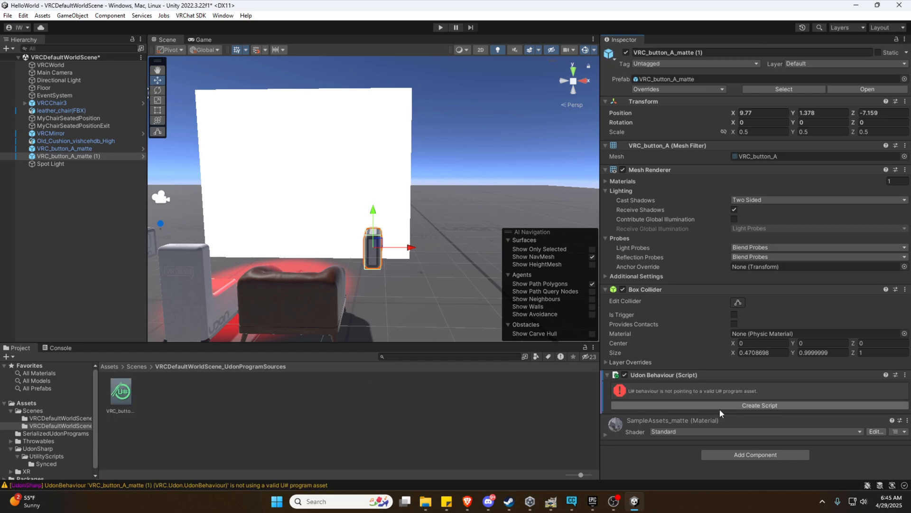
mouse_move(674, 407)
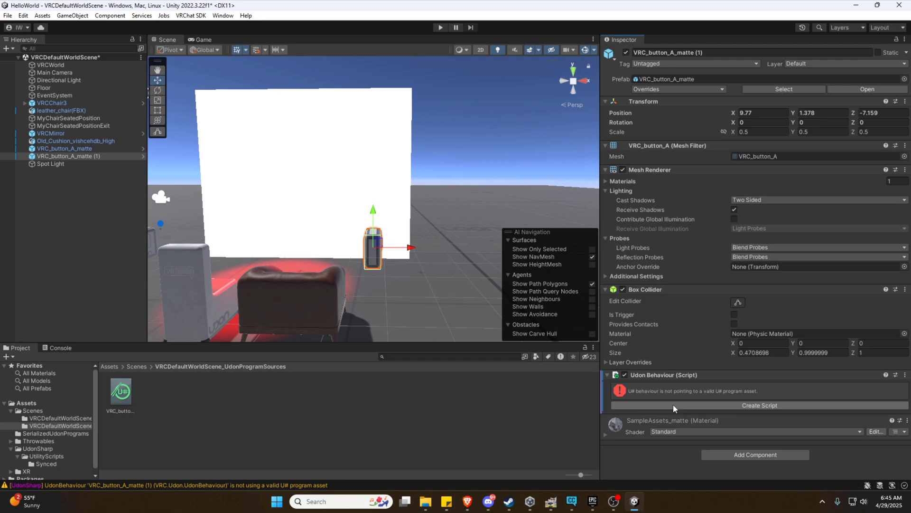
- Save a new UdonSharp script named VRC_button_A_matte_custom in the program sources folder
left_click(759, 404)
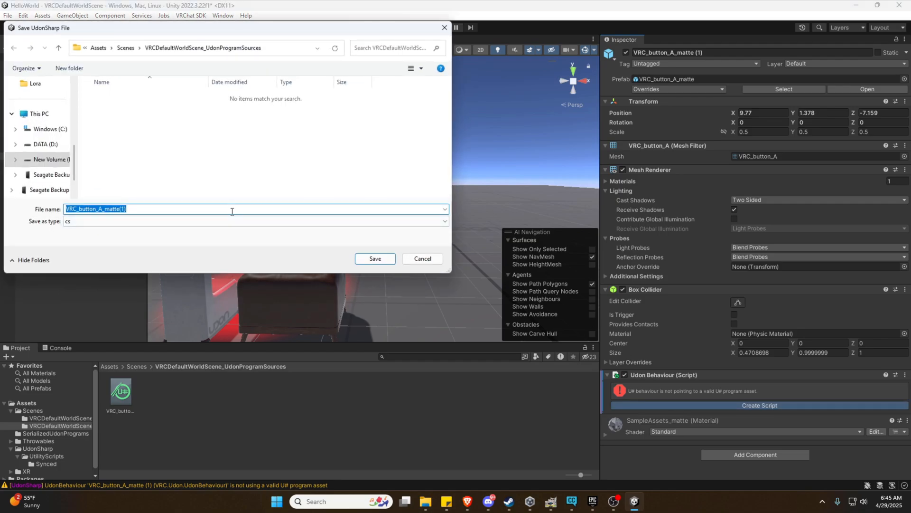
left_click(233, 209)
type("_cus")
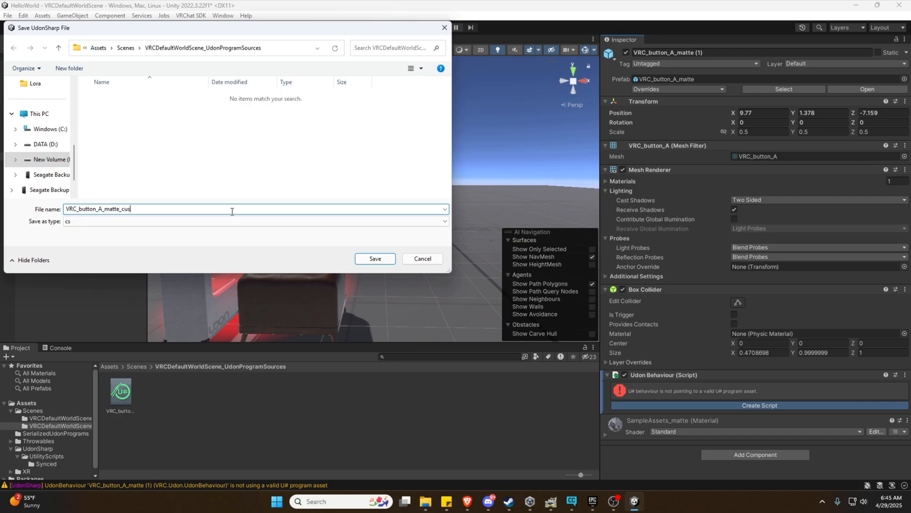
type("tom")
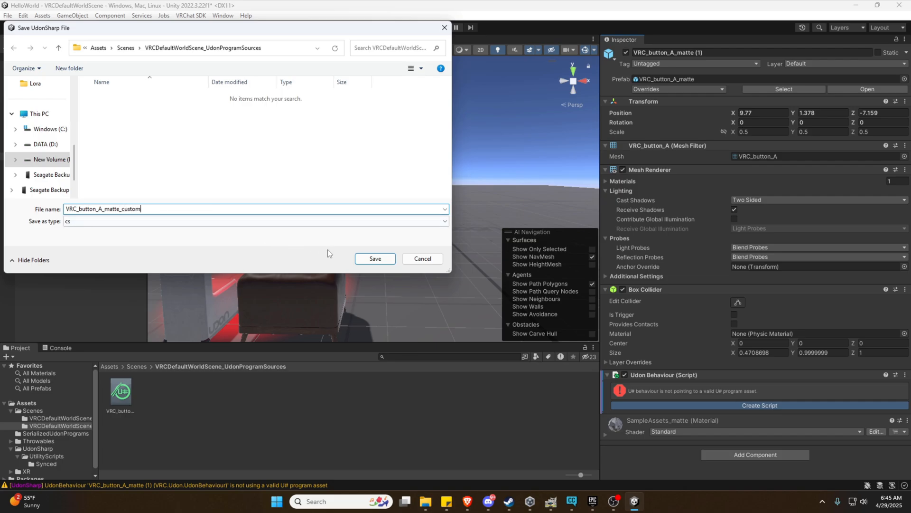
left_click(375, 258)
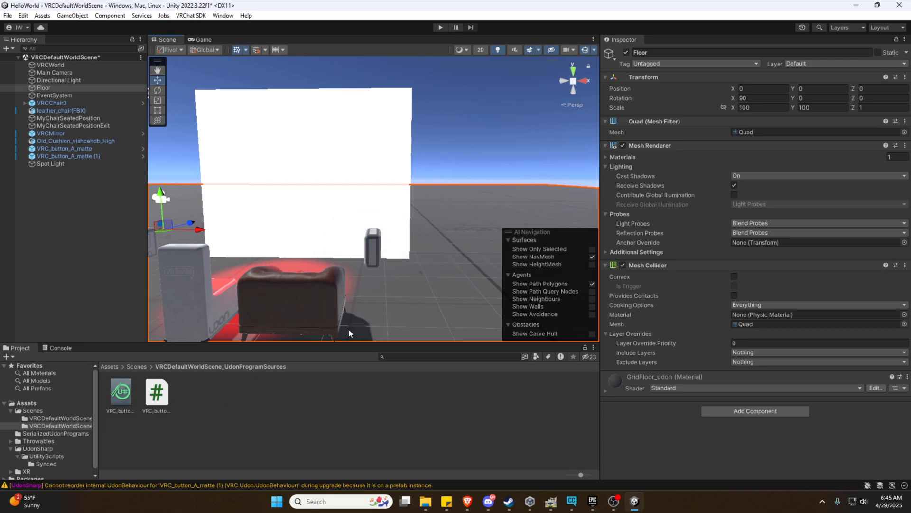
mouse_move(357, 249)
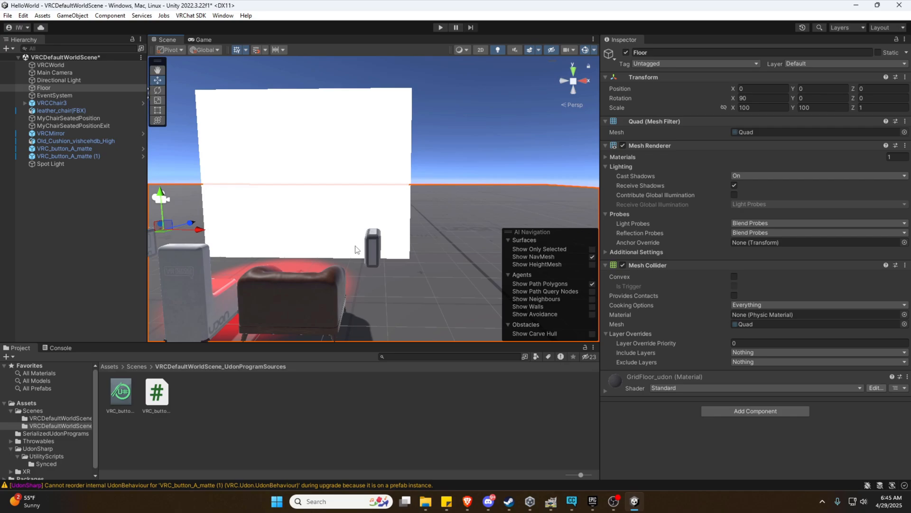
- Select the duplicate button VRC_button_A_matte (1) so it can be deleted
left_click(68, 156)
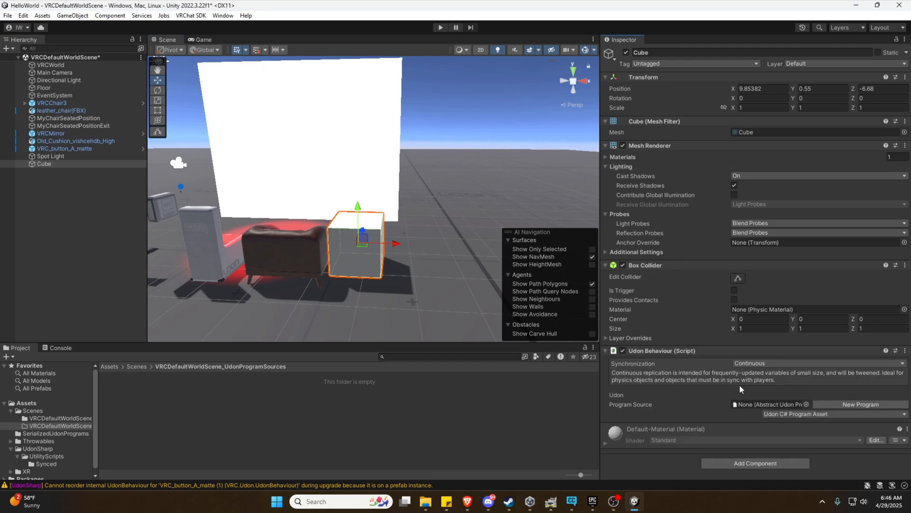
mouse_move(862, 404)
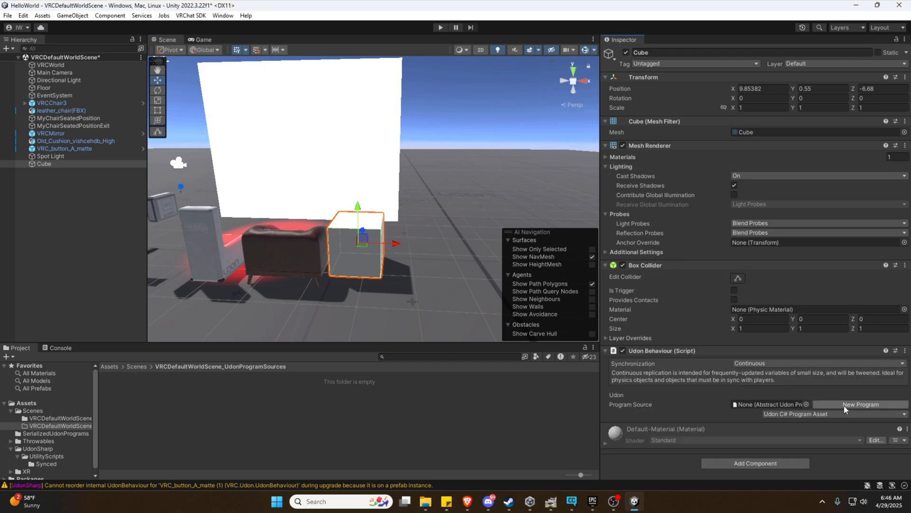
- Save a new UdonSharp script named Cube_light_toggle_custom as the Cube's program asset
left_click(862, 404)
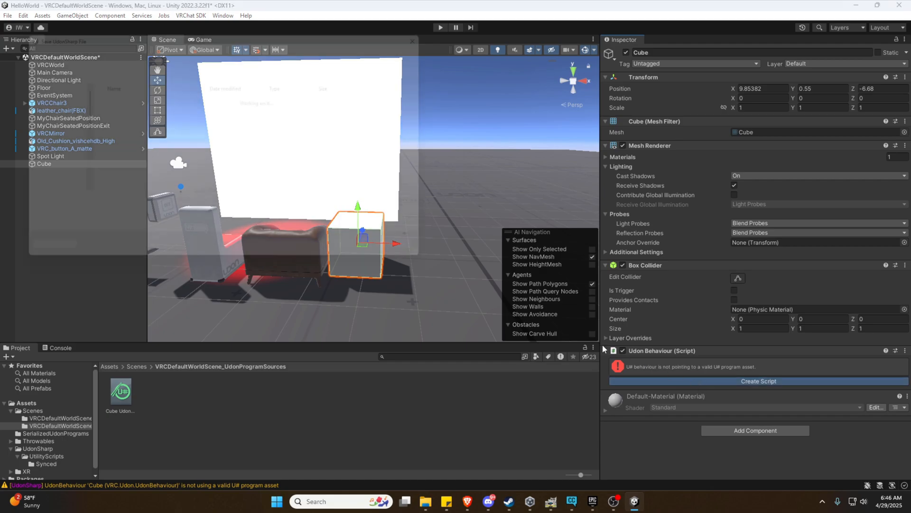
left_click(758, 381)
type("Cube_light")
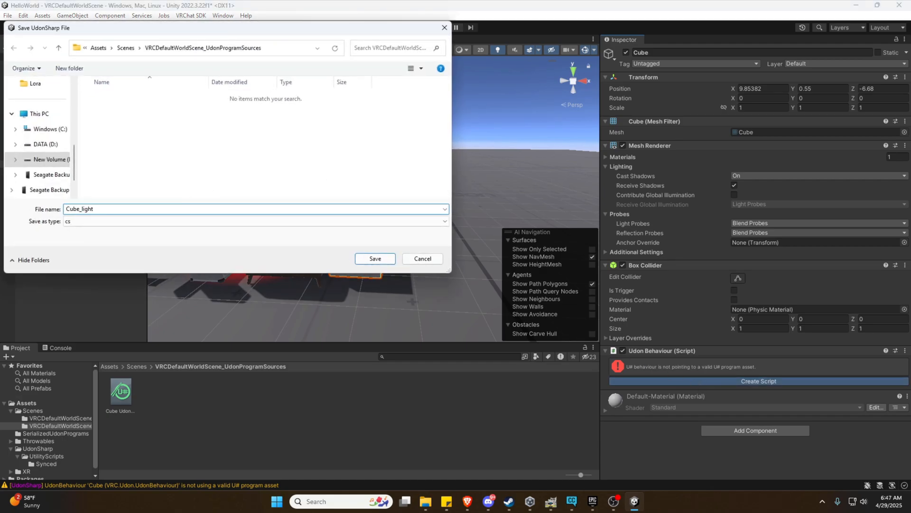
type("_toggle_custom")
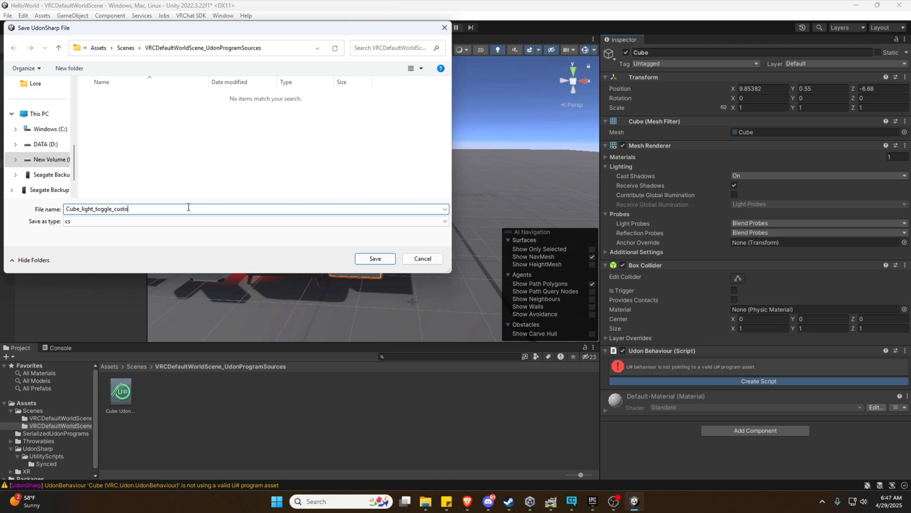
left_click(375, 258)
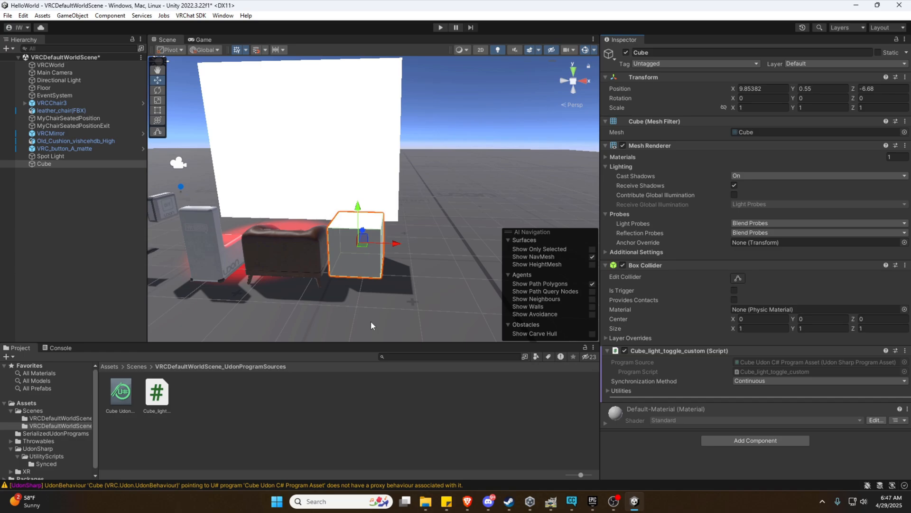
mouse_move(779, 376)
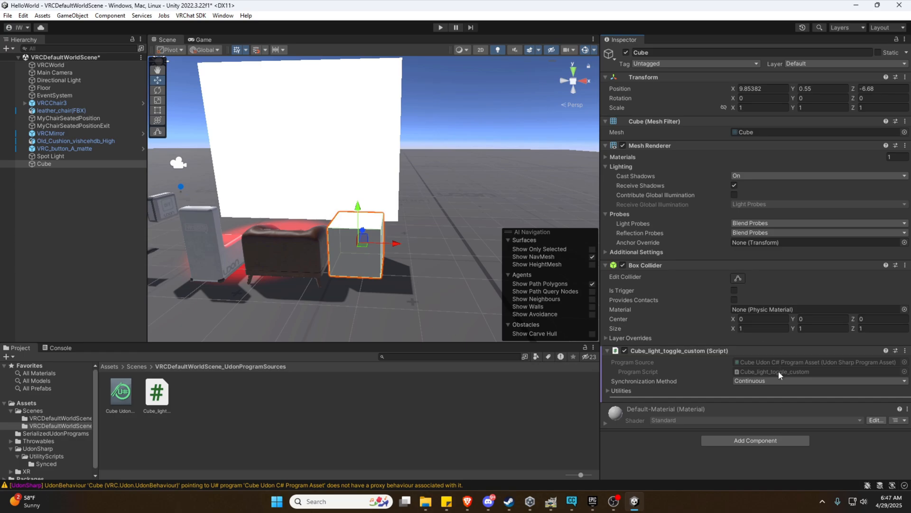
left_click(608, 390)
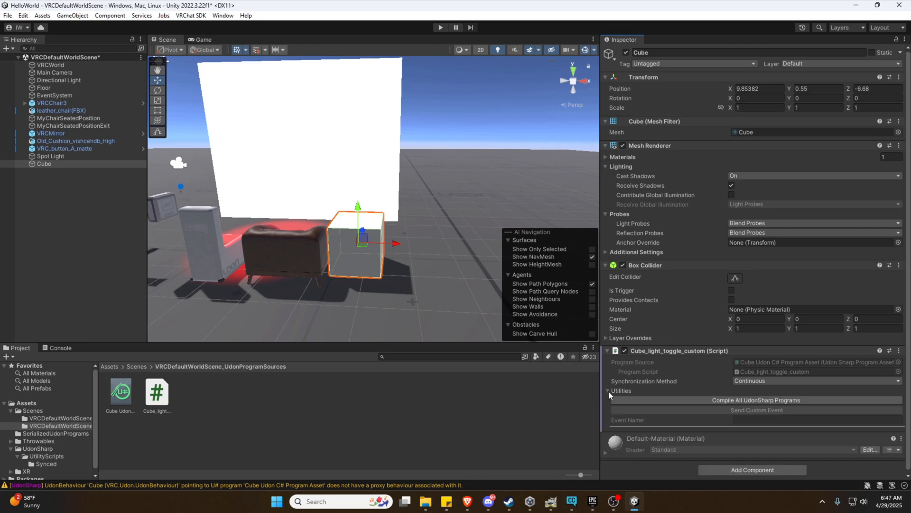
mouse_move(764, 375)
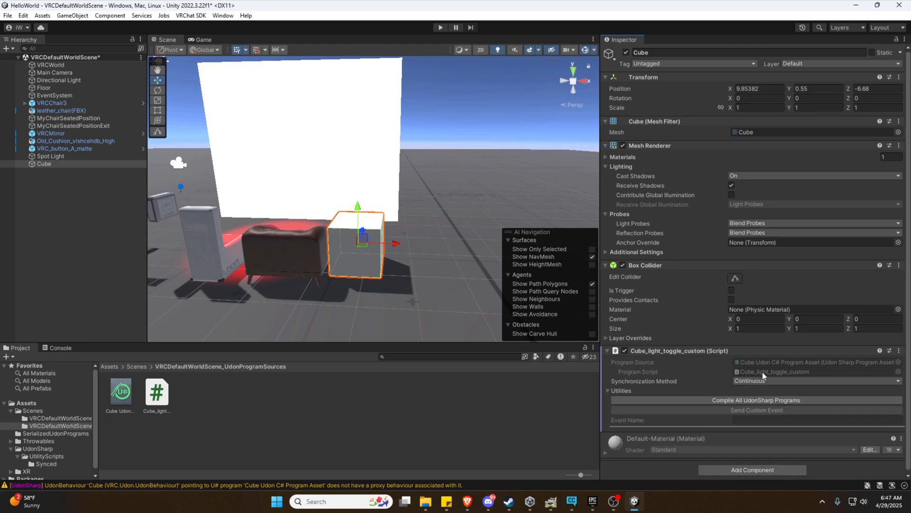
mouse_move(642, 393)
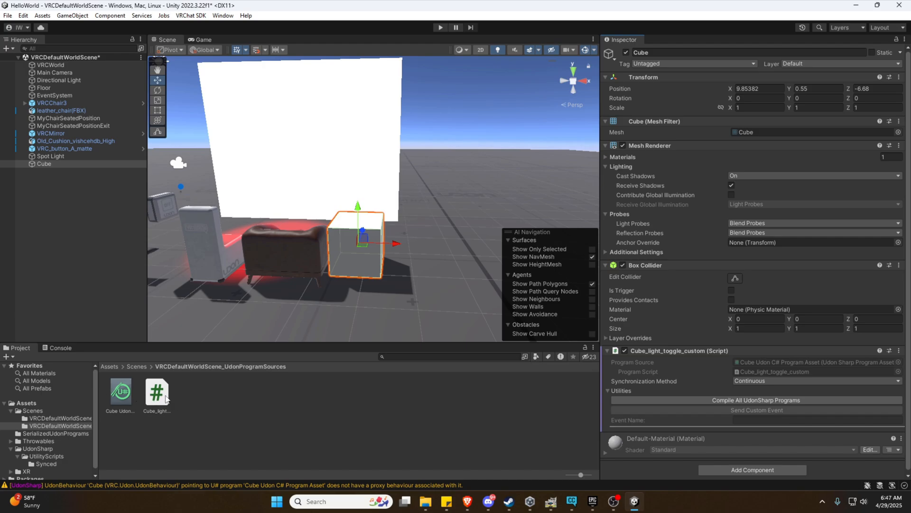
- Open the Cube_light_toggle_custom script asset in Visual Studio
double_click(156, 390)
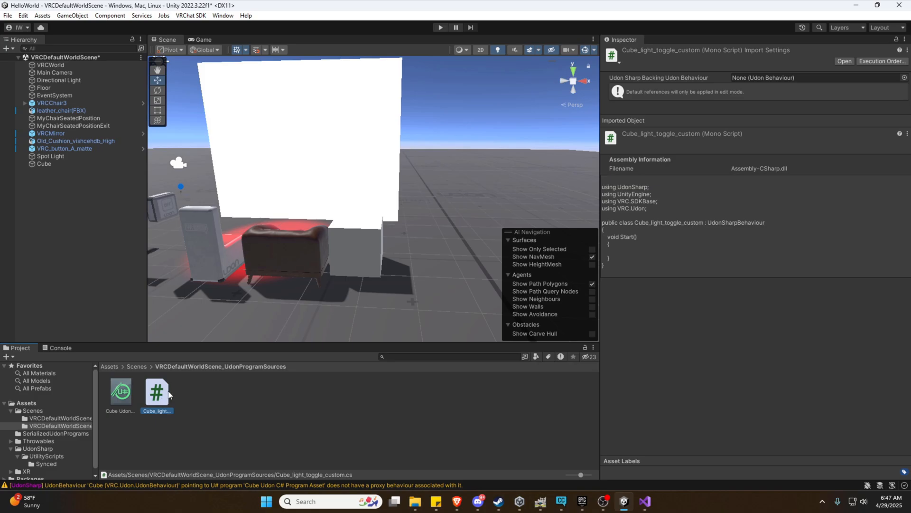
mouse_move(644, 501)
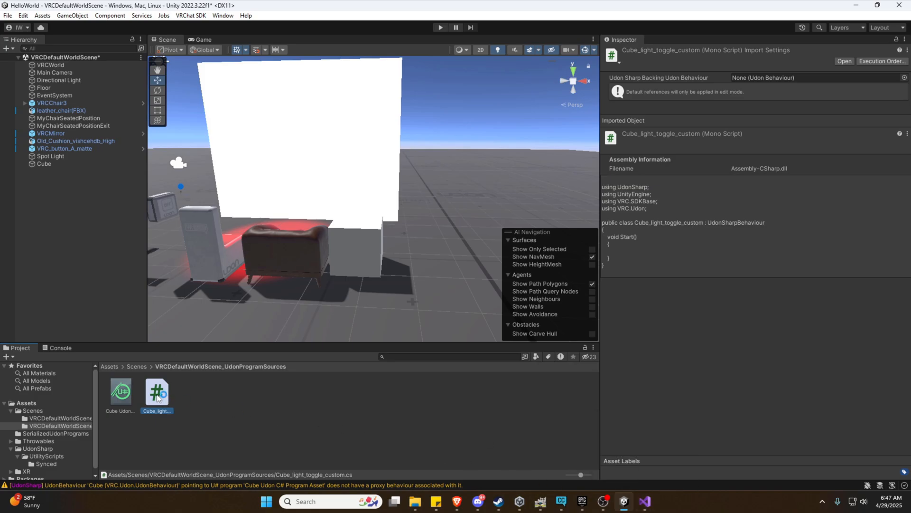
left_click(644, 501)
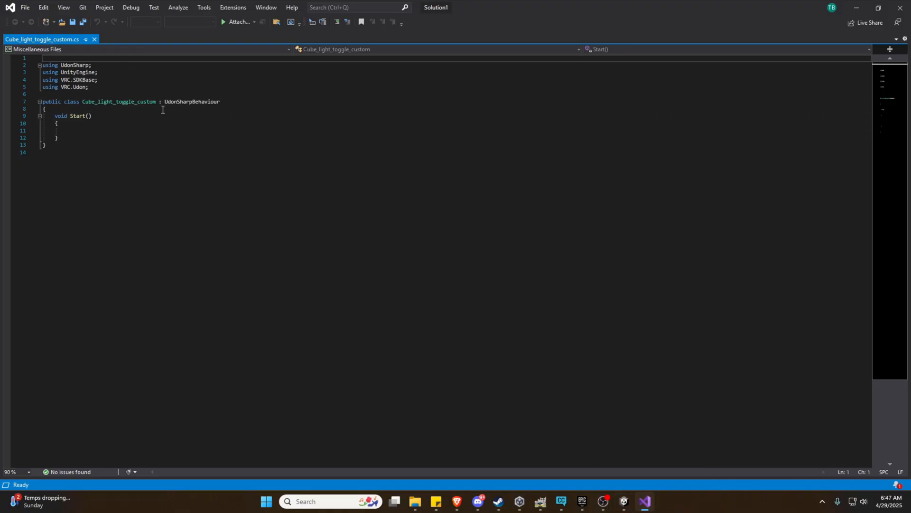
mouse_move(130, 71)
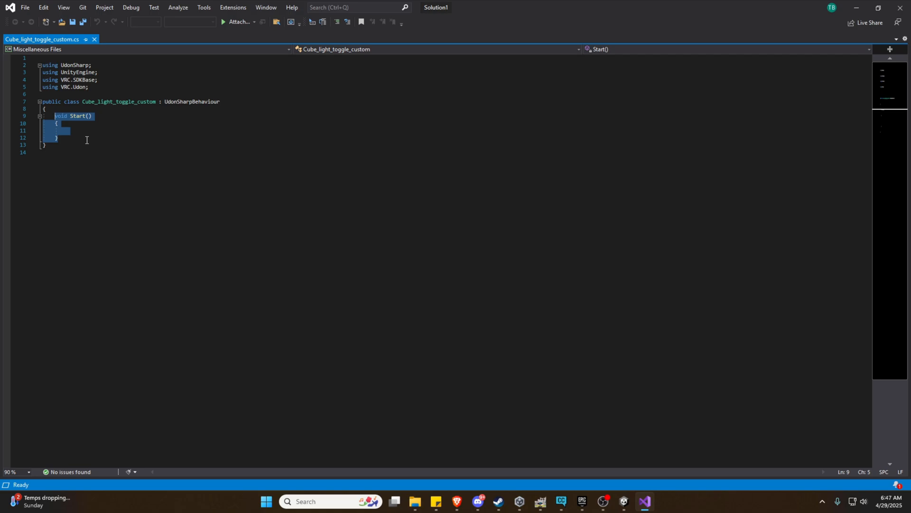
mouse_move(58, 109)
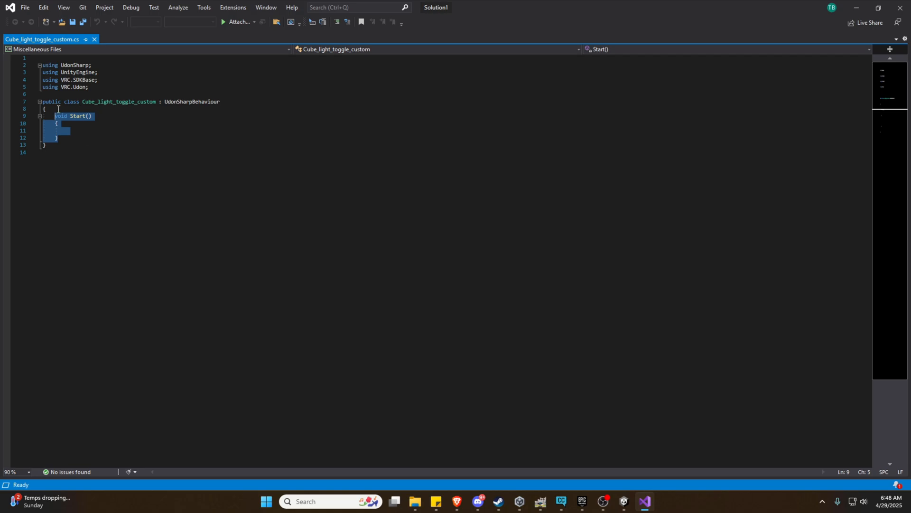
mouse_move(456, 473)
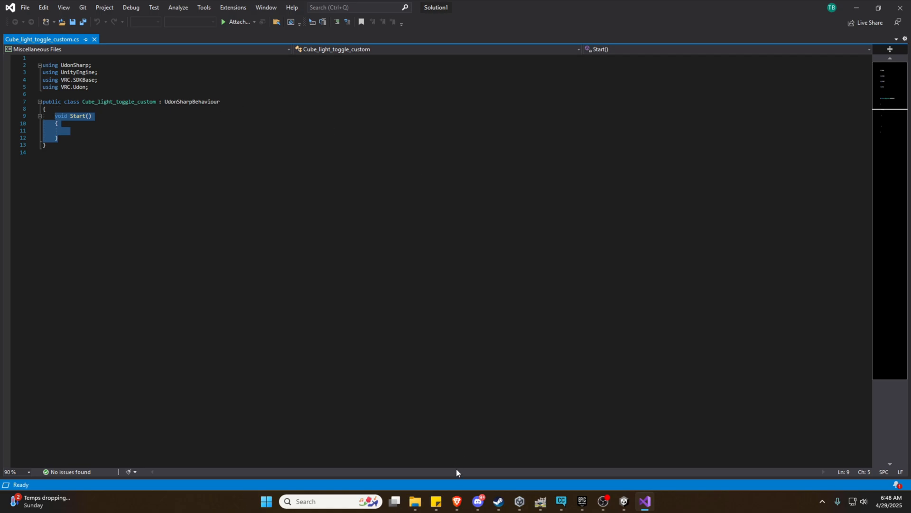
mouse_move(466, 419)
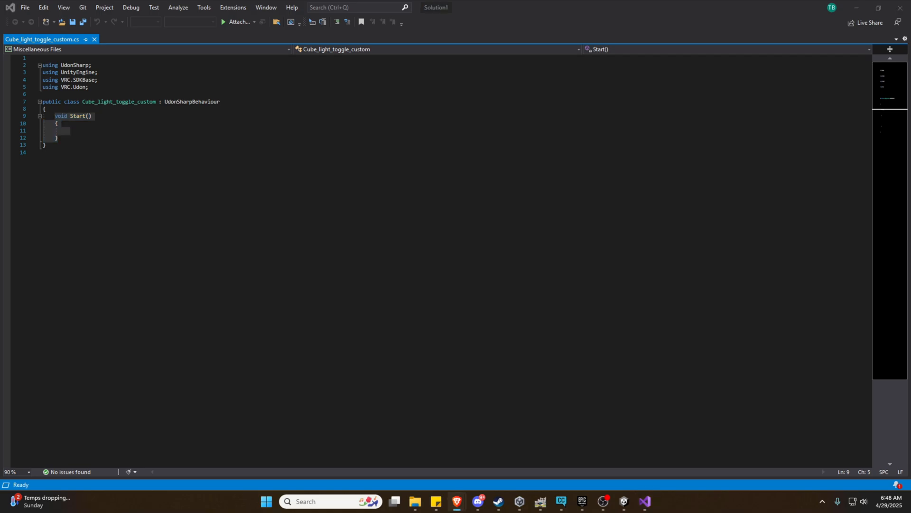
- Review the lightOn variable and its flip line in Interact(), then save the script
left_click(85, 139)
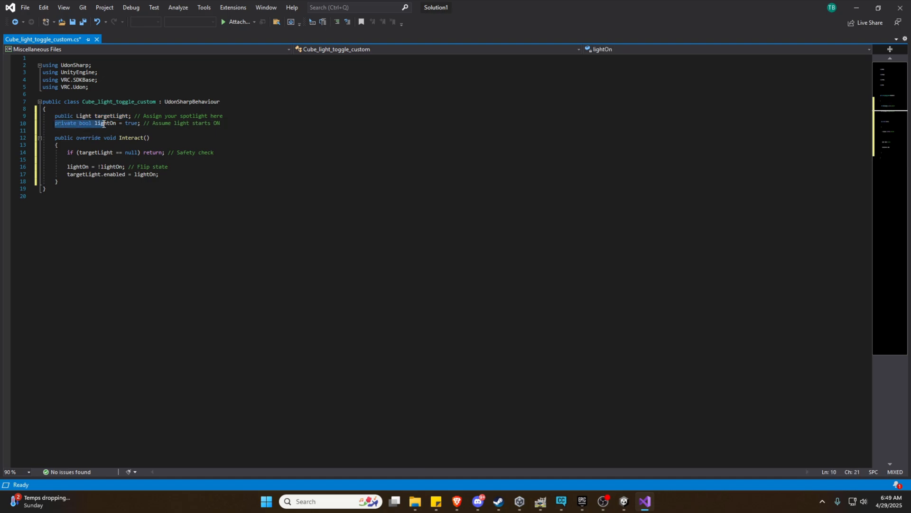
left_click(122, 122)
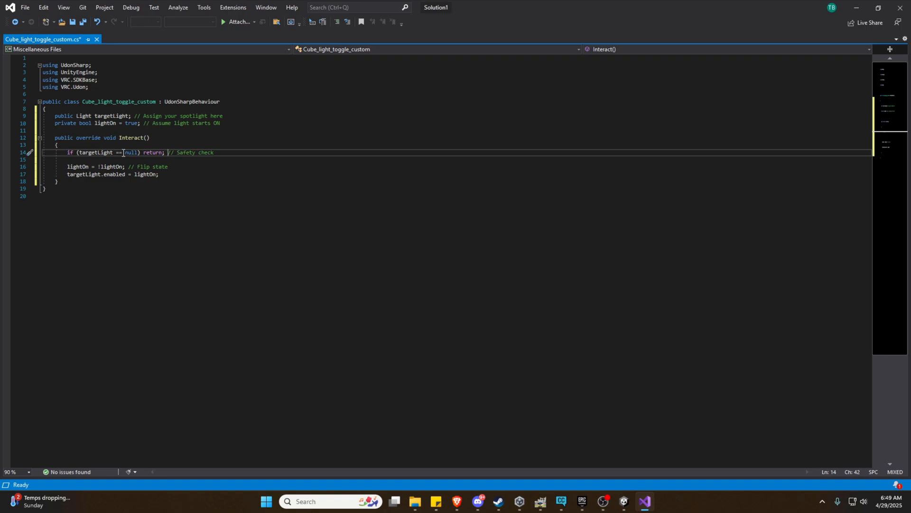
mouse_move(77, 166)
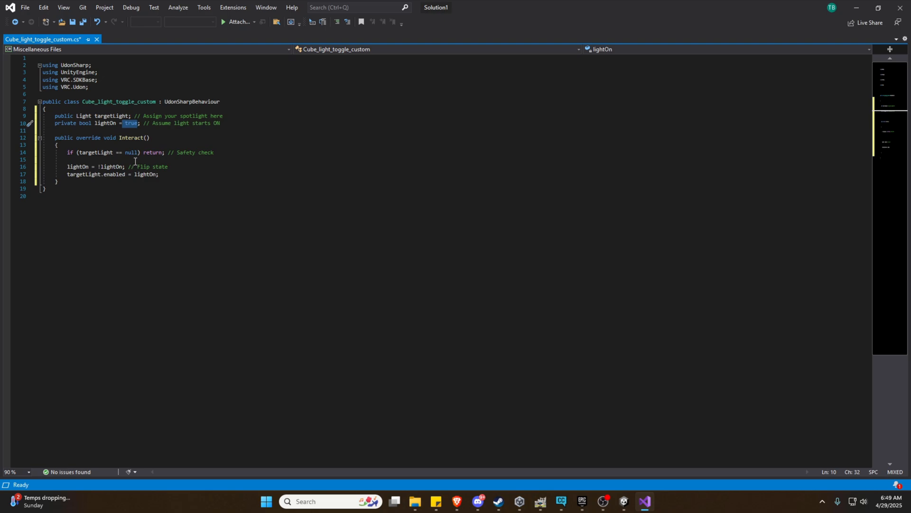
left_click(146, 166)
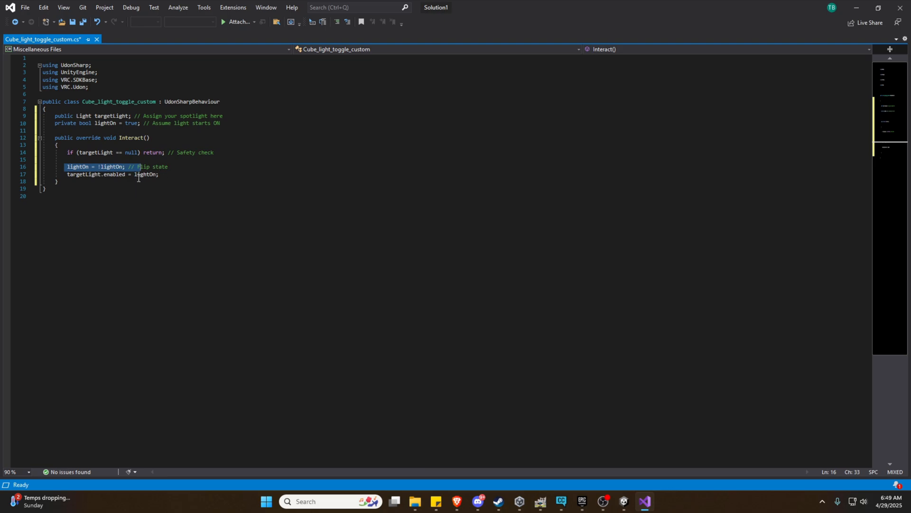
key("ctrl+s")
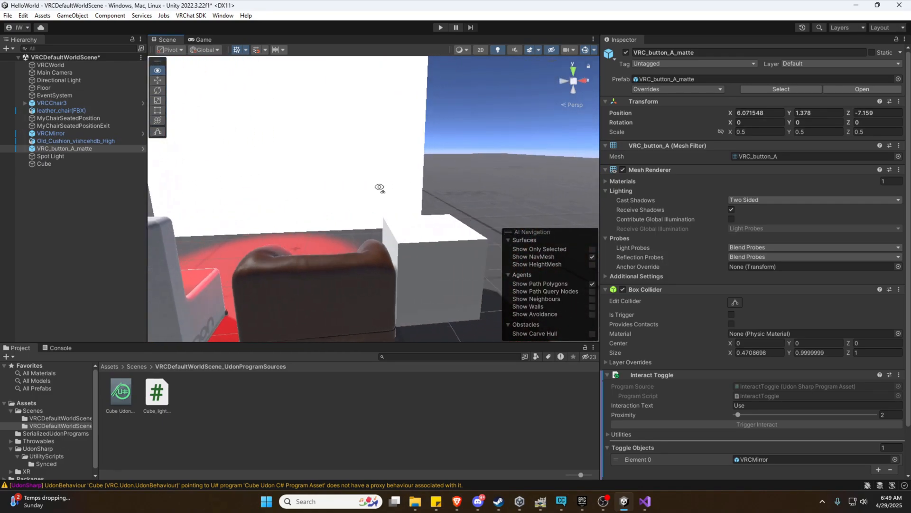
- Set the Cube's light-toggle Target Light field to the Spot Light
left_click(44, 163)
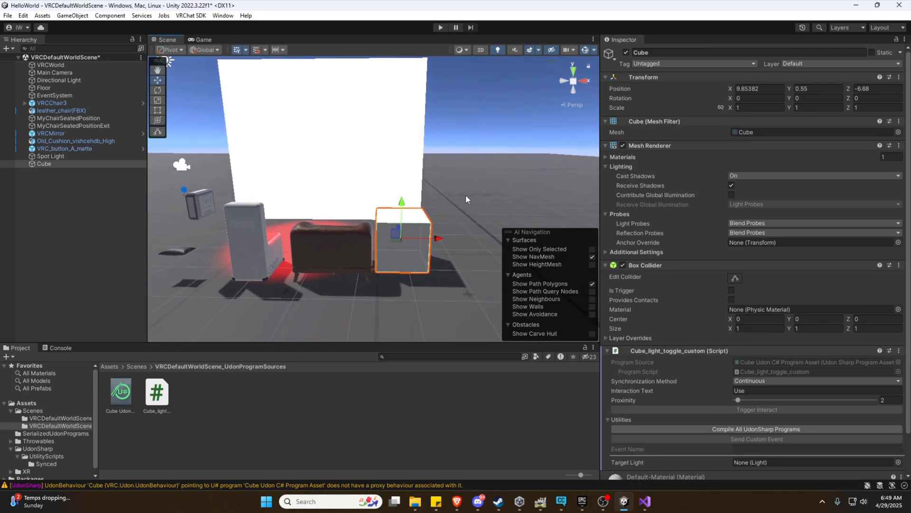
scroll("down", 3)
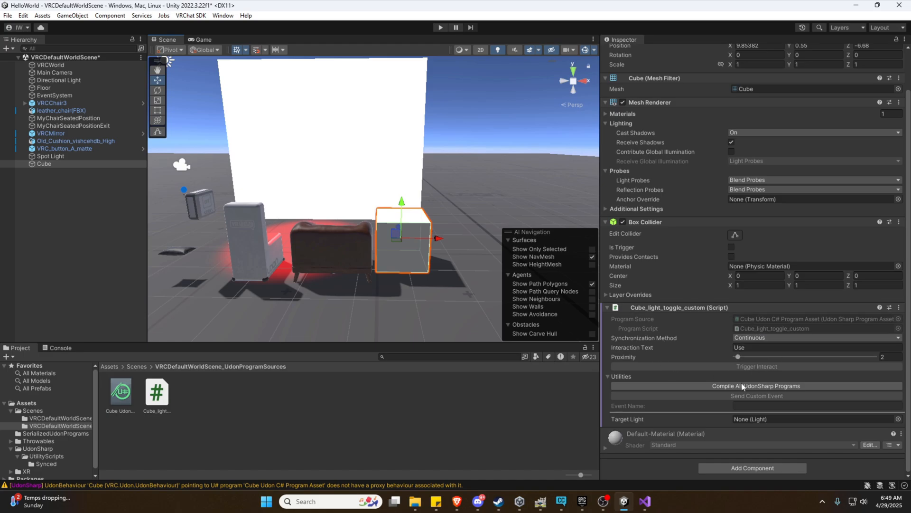
mouse_move(98, 189)
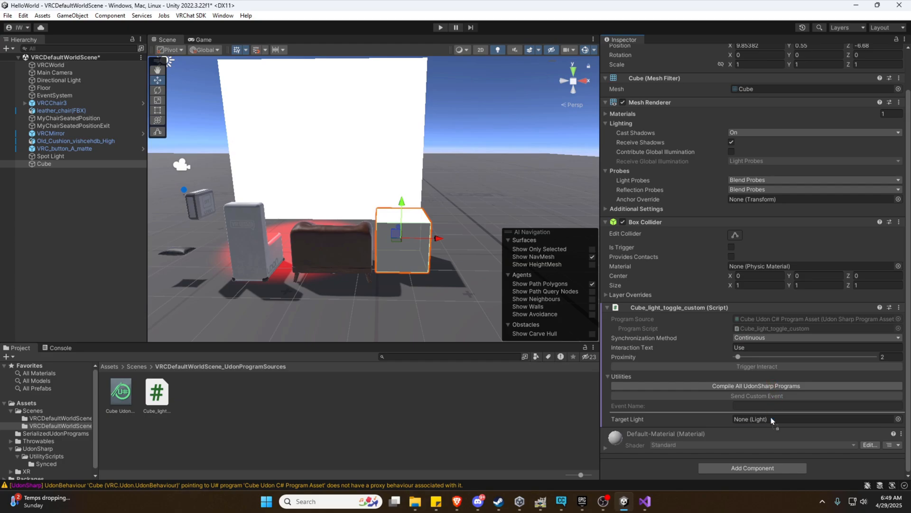
left_click(755, 419)
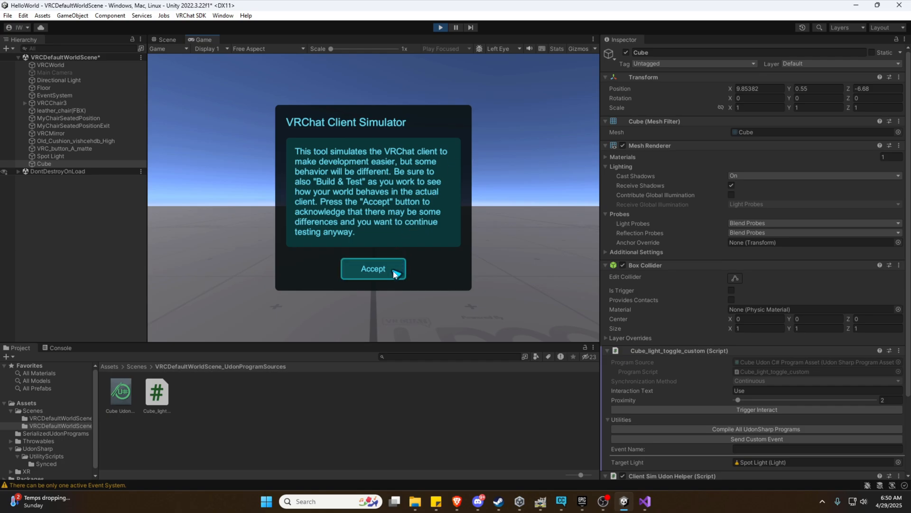
- Accept the VRChat Client Simulator notice, then stop the play-mode test
left_click(373, 268)
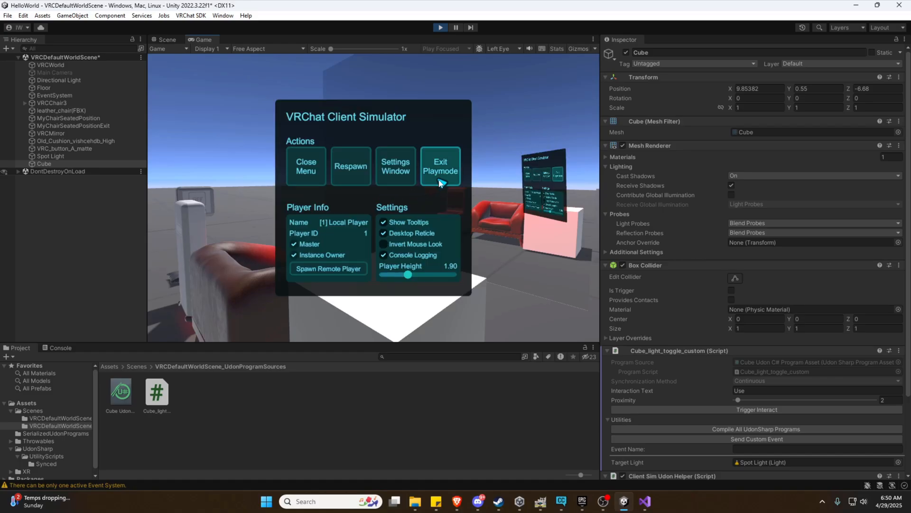
left_click(440, 165)
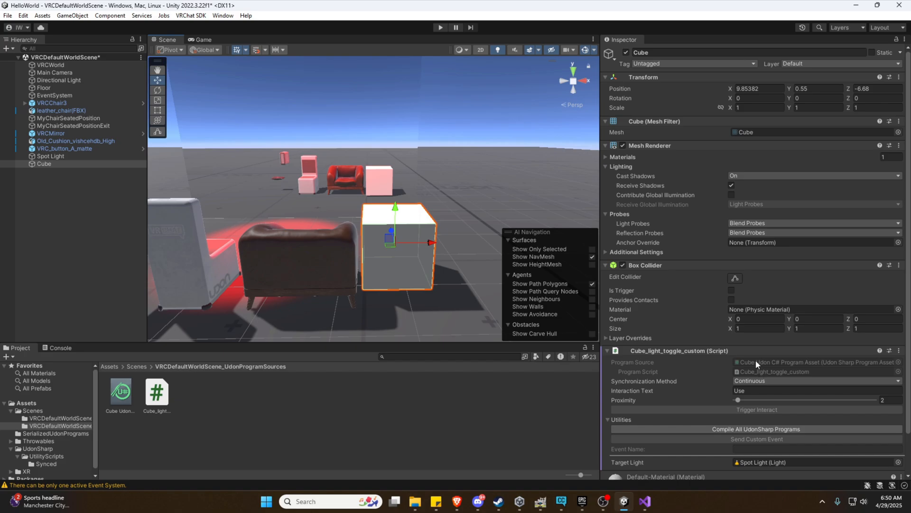
- Save the scene and Build & Test the helloworld2 world from the VRChat SDK panel
left_click(120, 390)
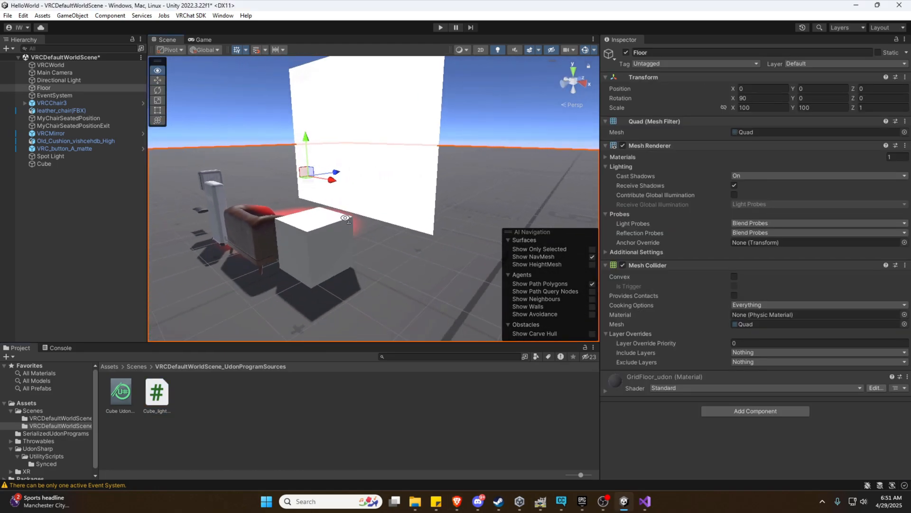
left_click(8, 16)
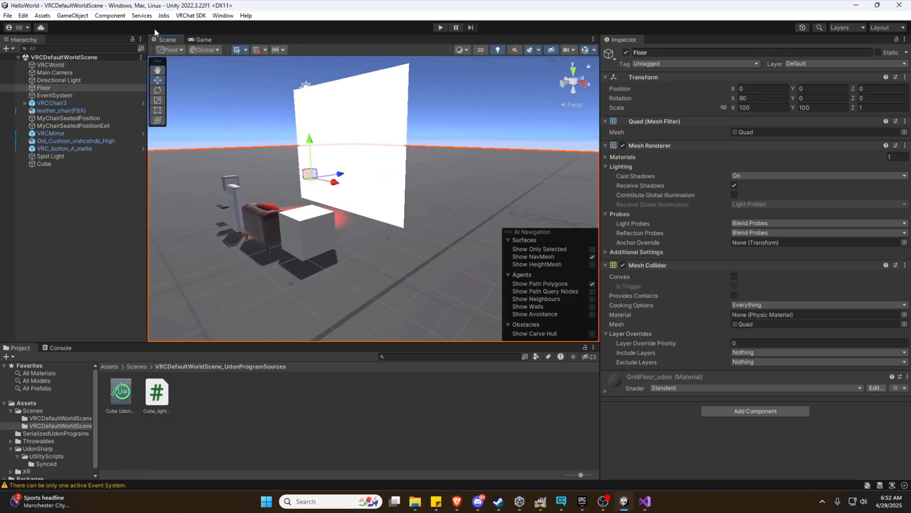
left_click(191, 16)
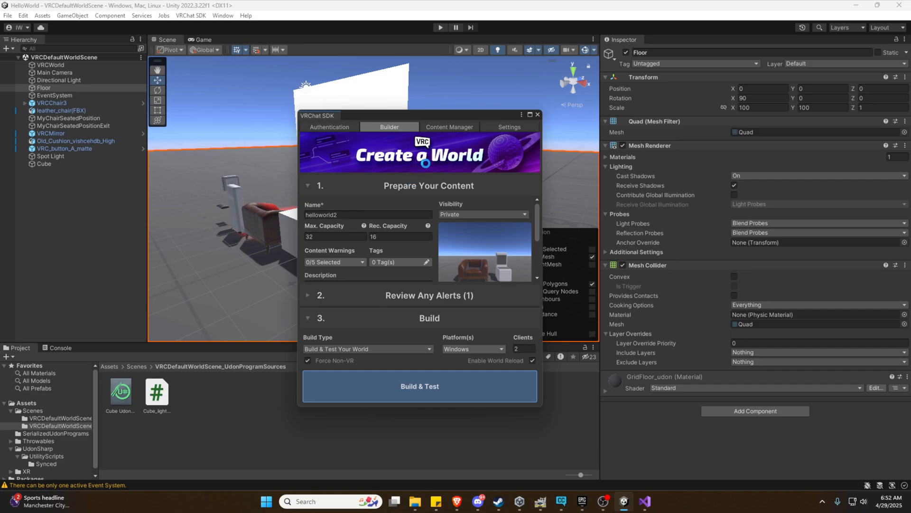
left_click(419, 386)
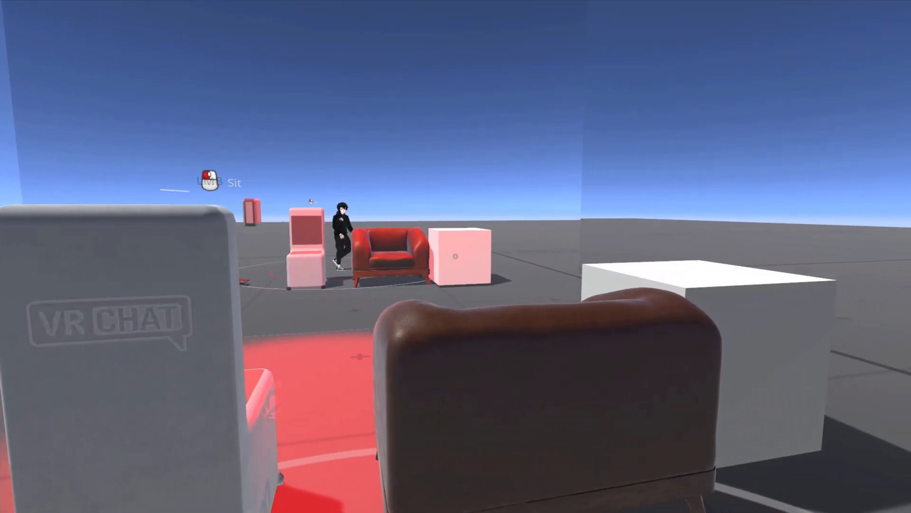
mouse_move(455, 256)
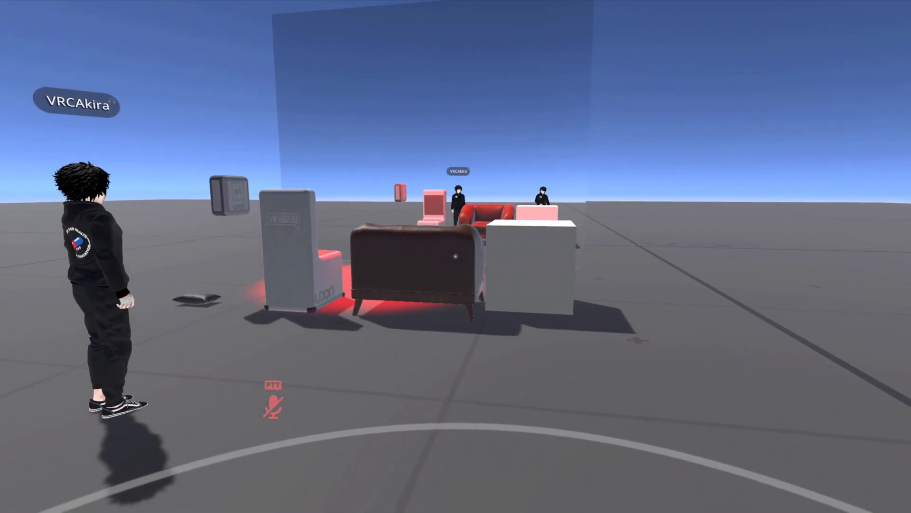
mouse_move(456, 256)
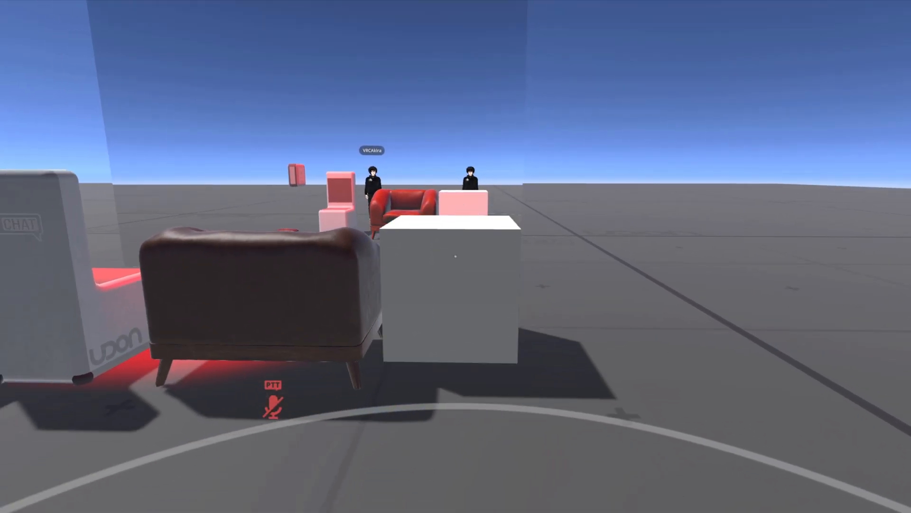
mouse_move(456, 256)
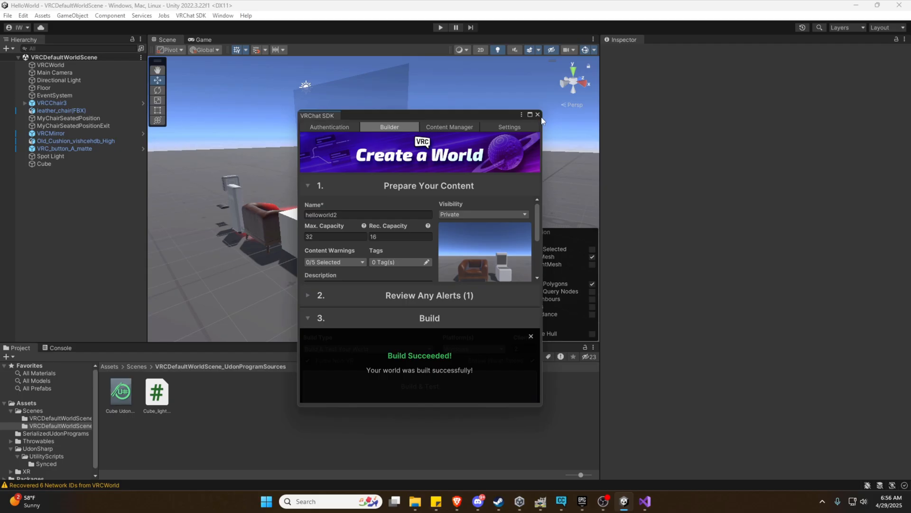
- Close the Build Succeeded window
left_click(536, 114)
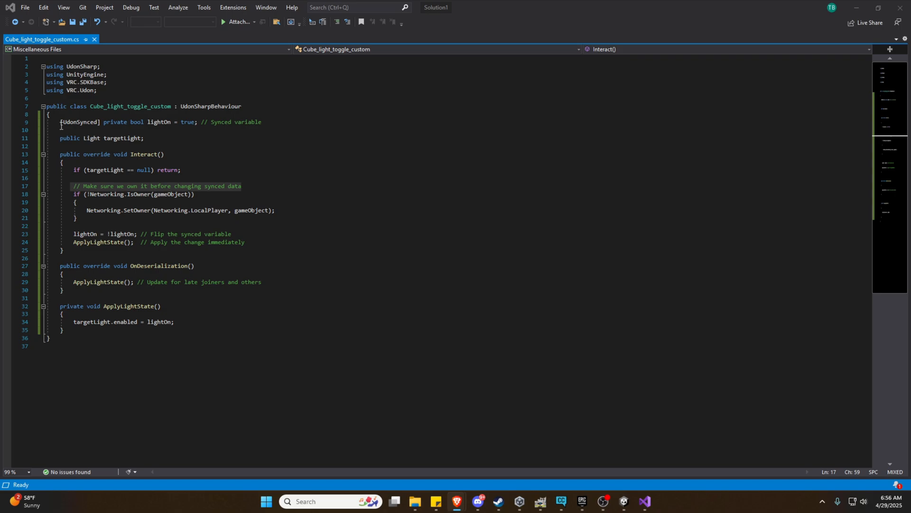
- Replace the old script code with the masterOnly version and save it
left_click_drag(60, 121, 106, 194)
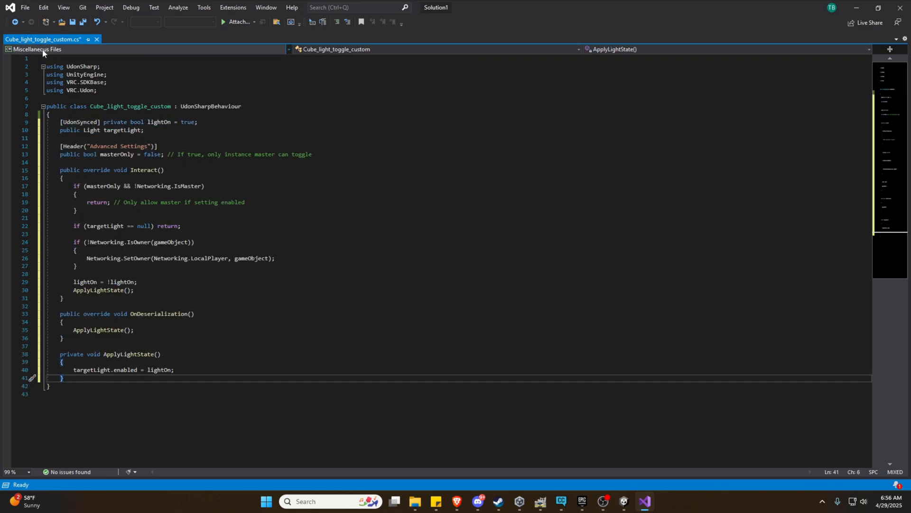
key("ctrl+s")
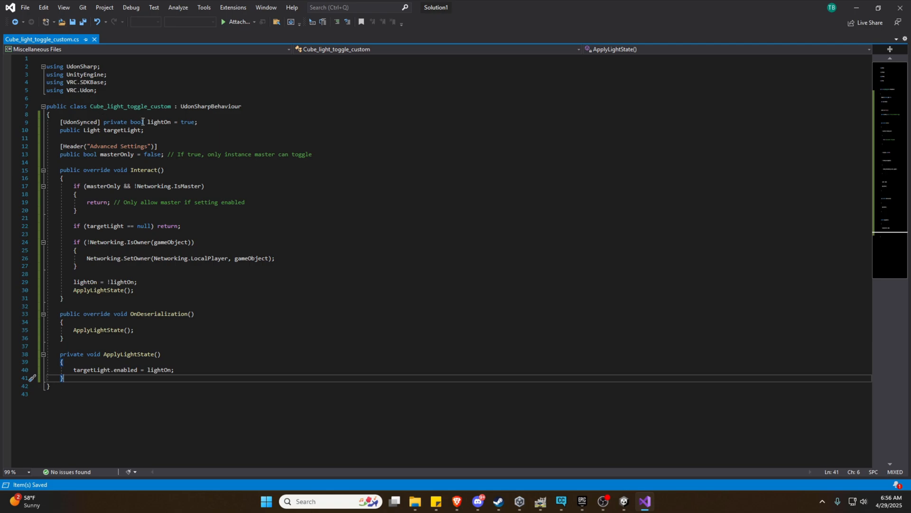
mouse_move(280, 169)
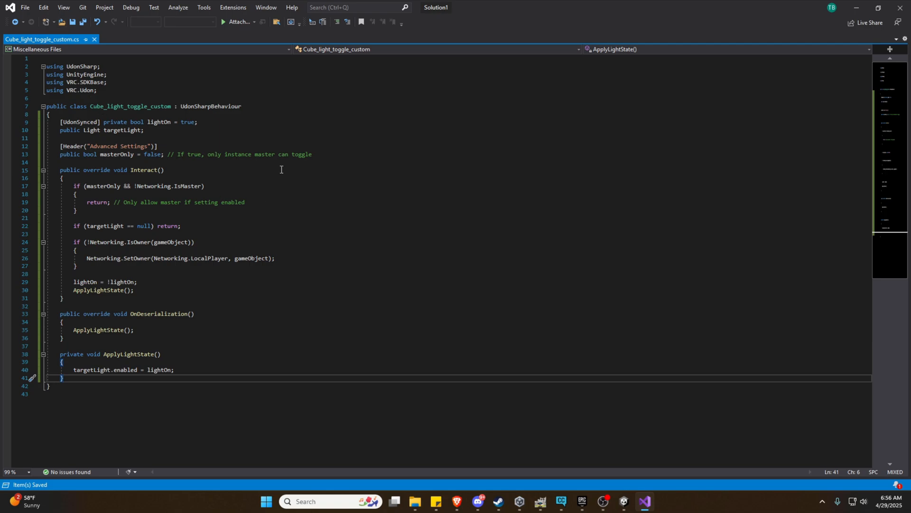
mouse_move(254, 158)
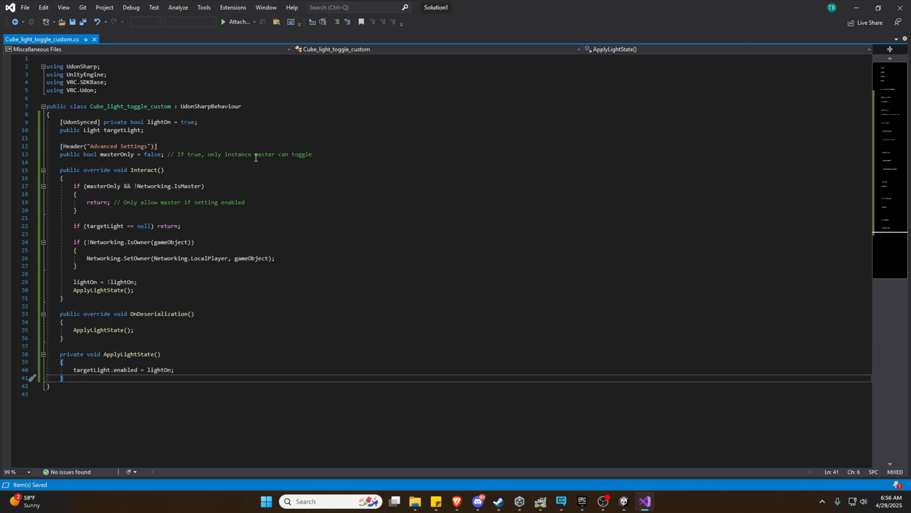
mouse_move(173, 204)
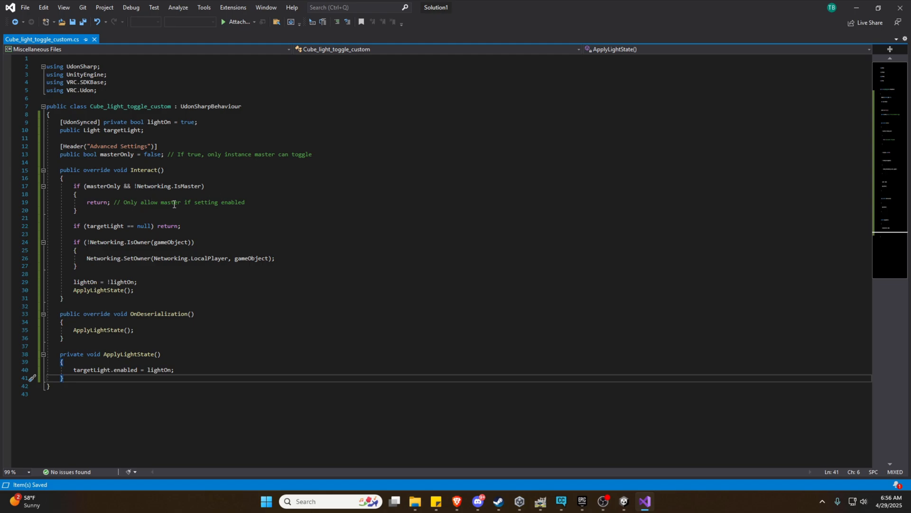
mouse_move(166, 341)
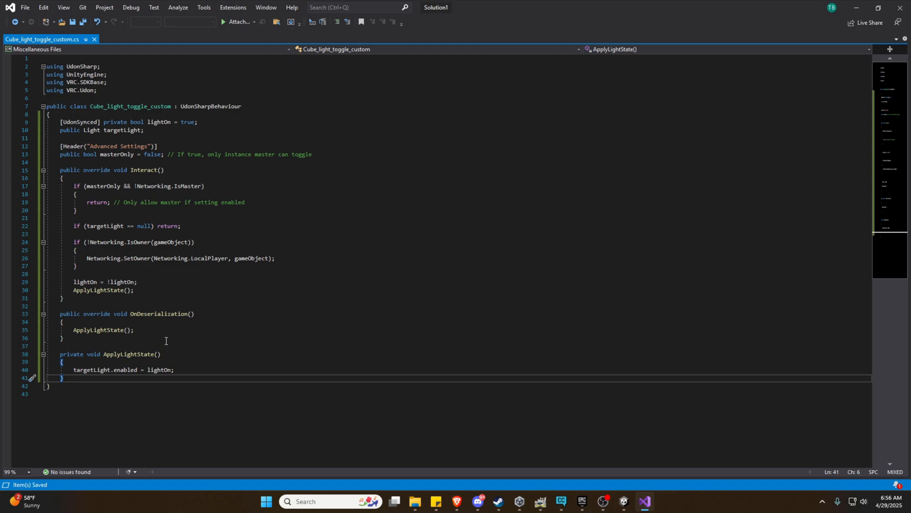
mouse_move(145, 227)
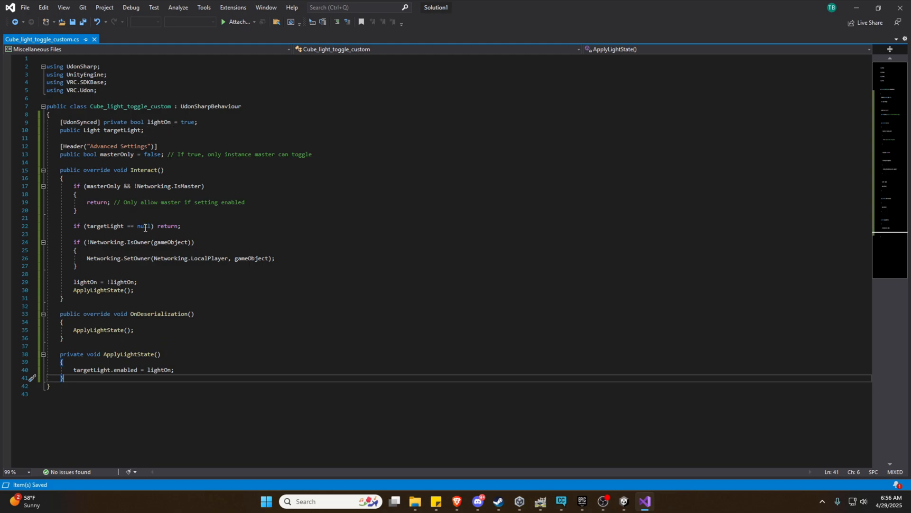
mouse_move(109, 284)
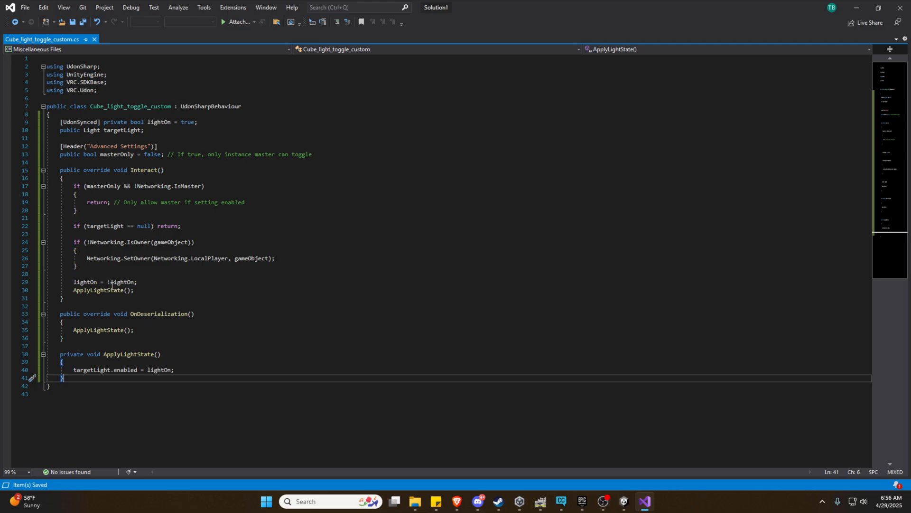
mouse_move(855, 9)
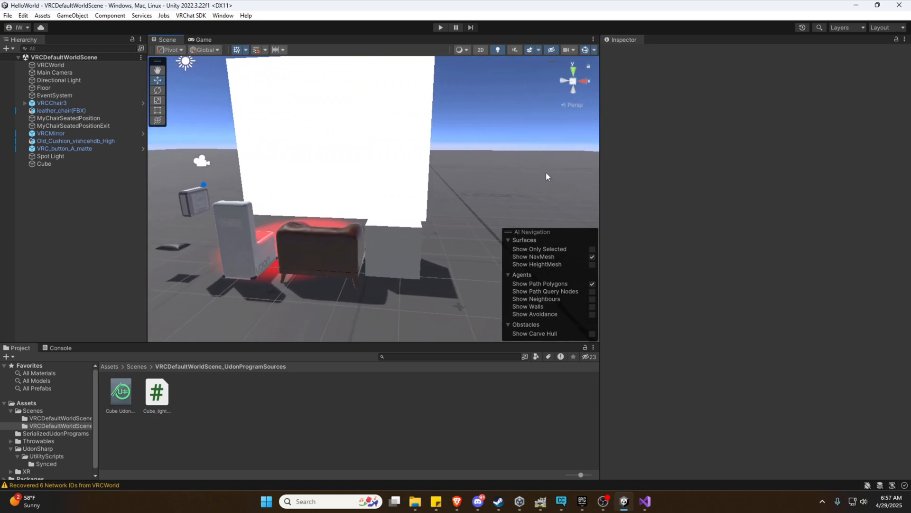
mouse_move(445, 48)
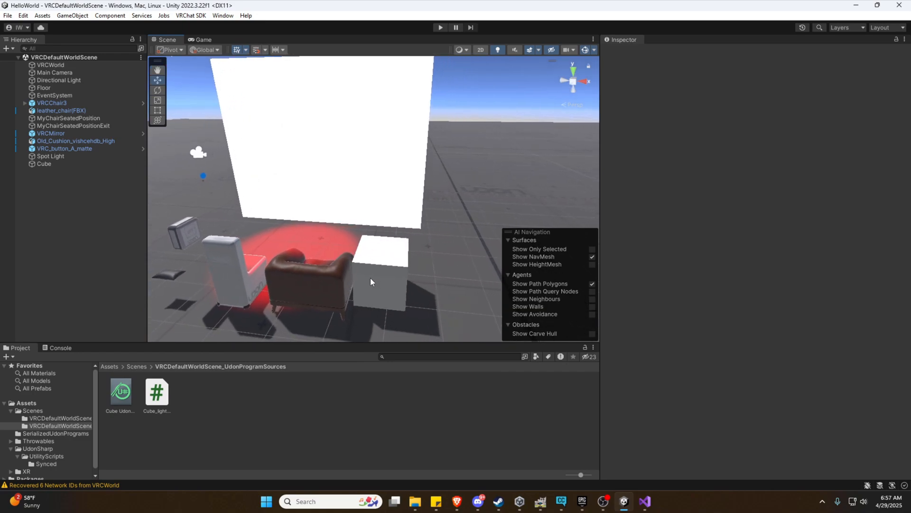
mouse_move(261, 216)
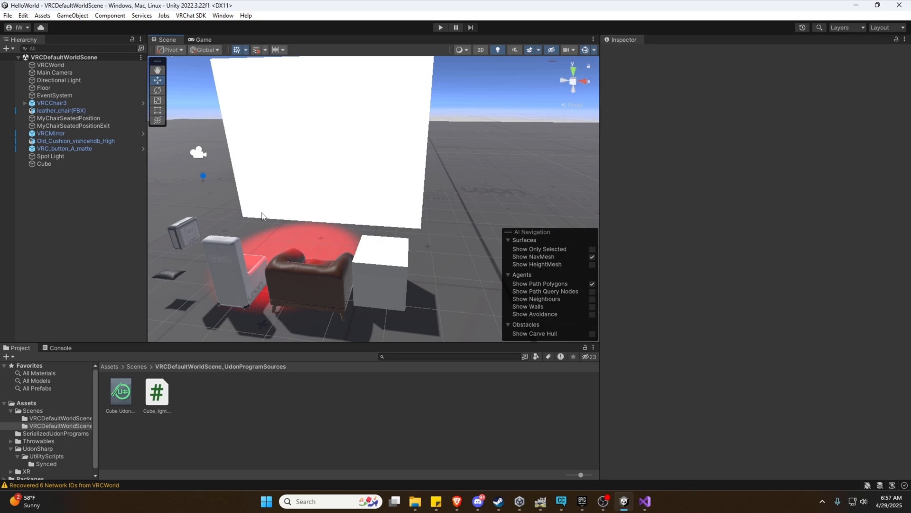
mouse_move(190, 17)
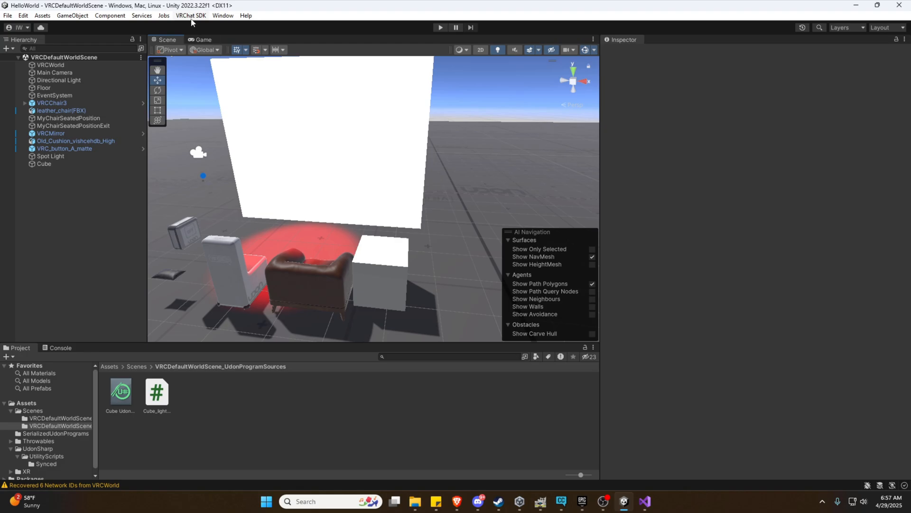
- Run Build & Test again from the VRChat SDK world builder
left_click(191, 15)
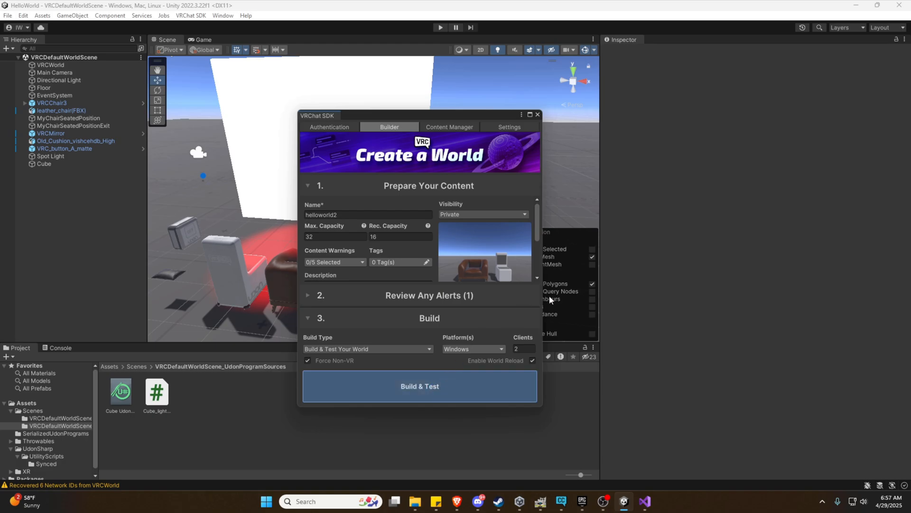
left_click(419, 386)
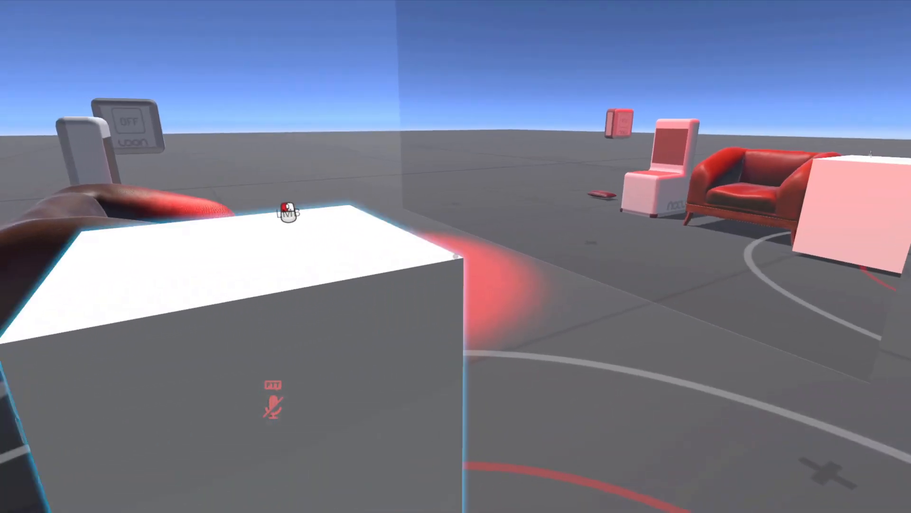
mouse_move(455, 256)
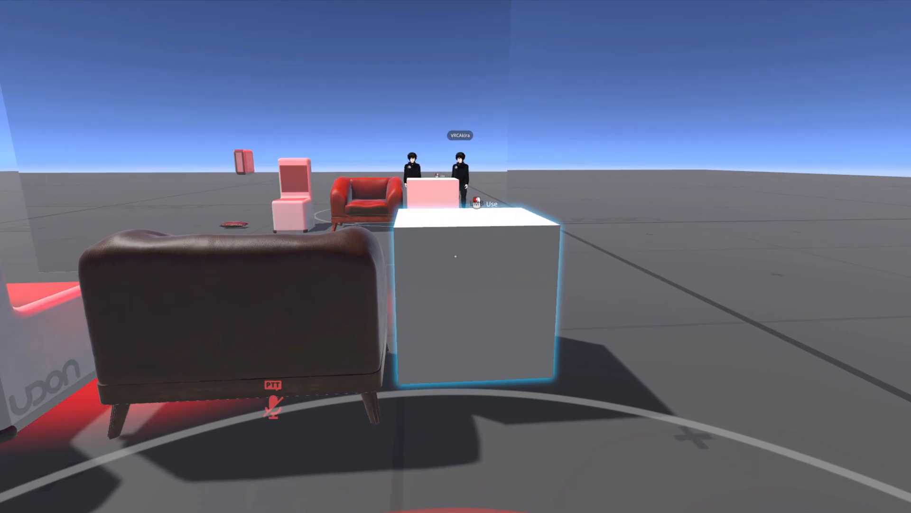
mouse_move(456, 256)
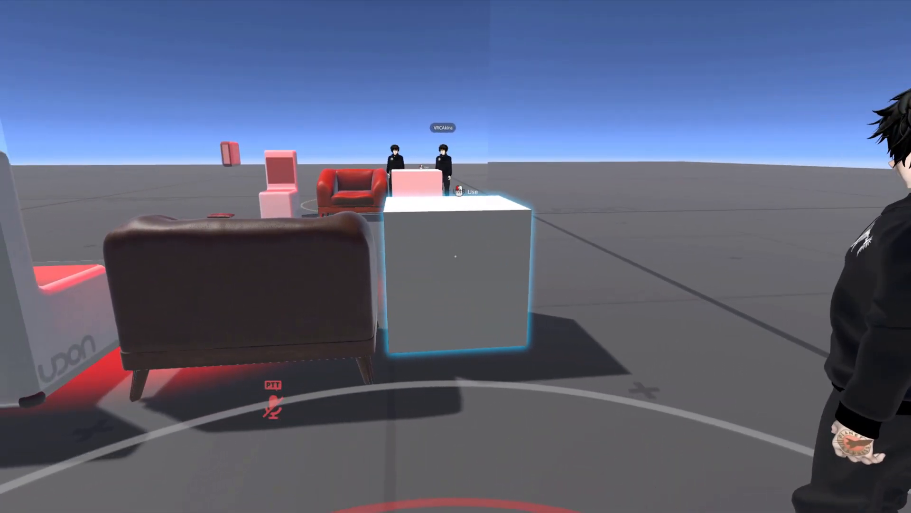
mouse_move(456, 256)
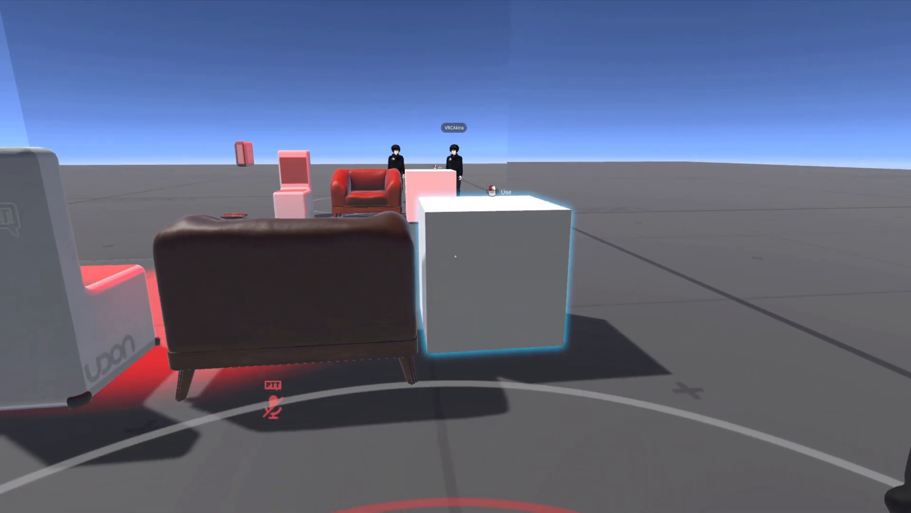